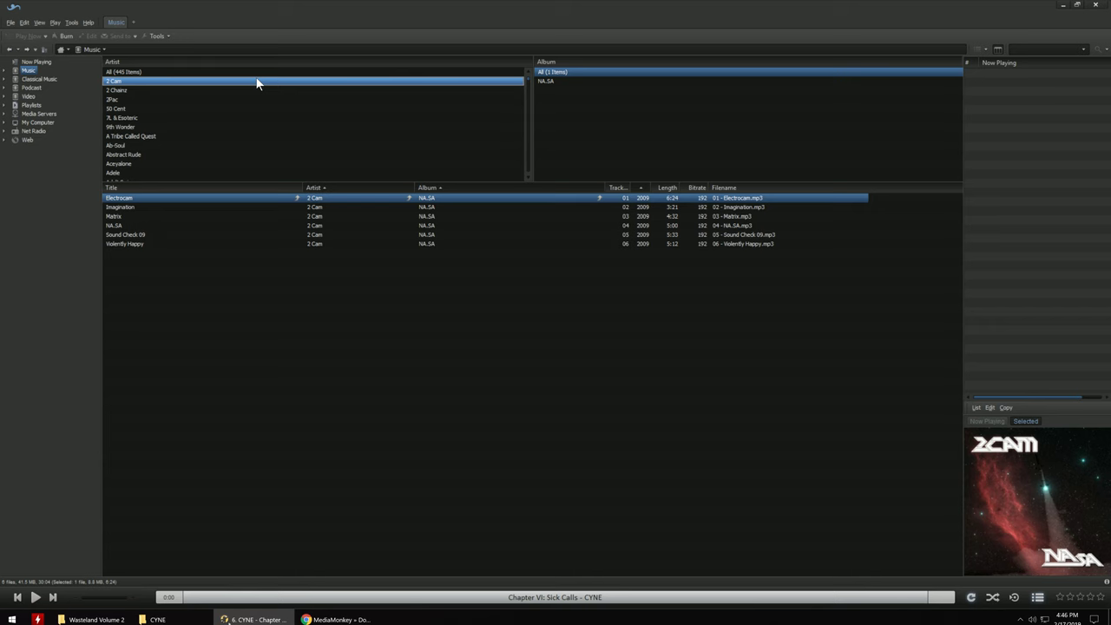
{"action": "mouse_move", "coordinate": [360, 80]}
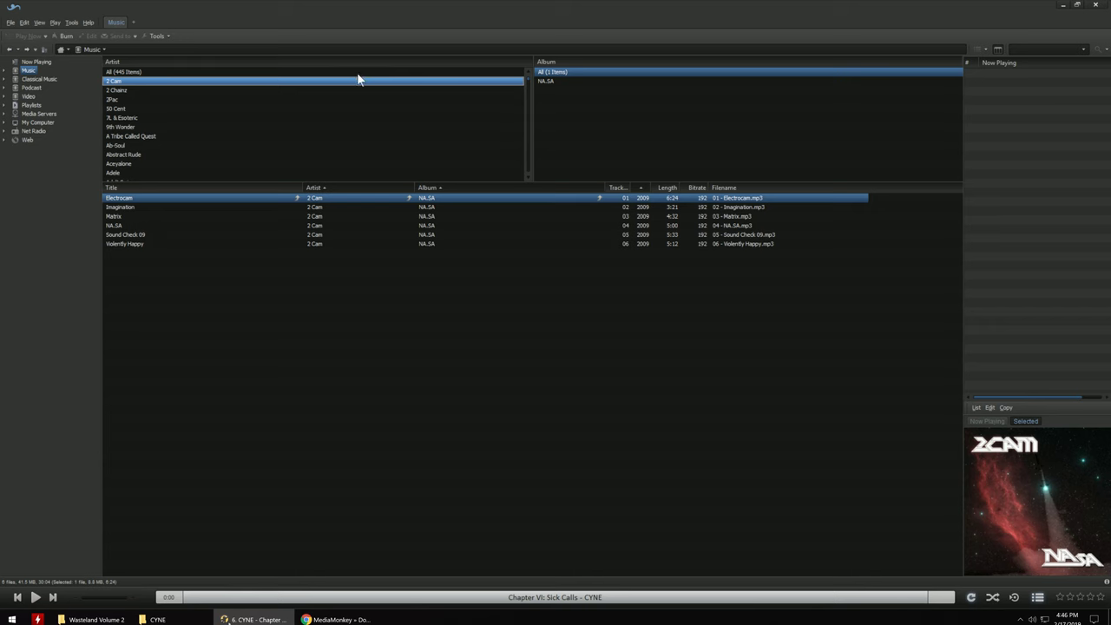
{"action": "mouse_move", "coordinate": [492, 115]}
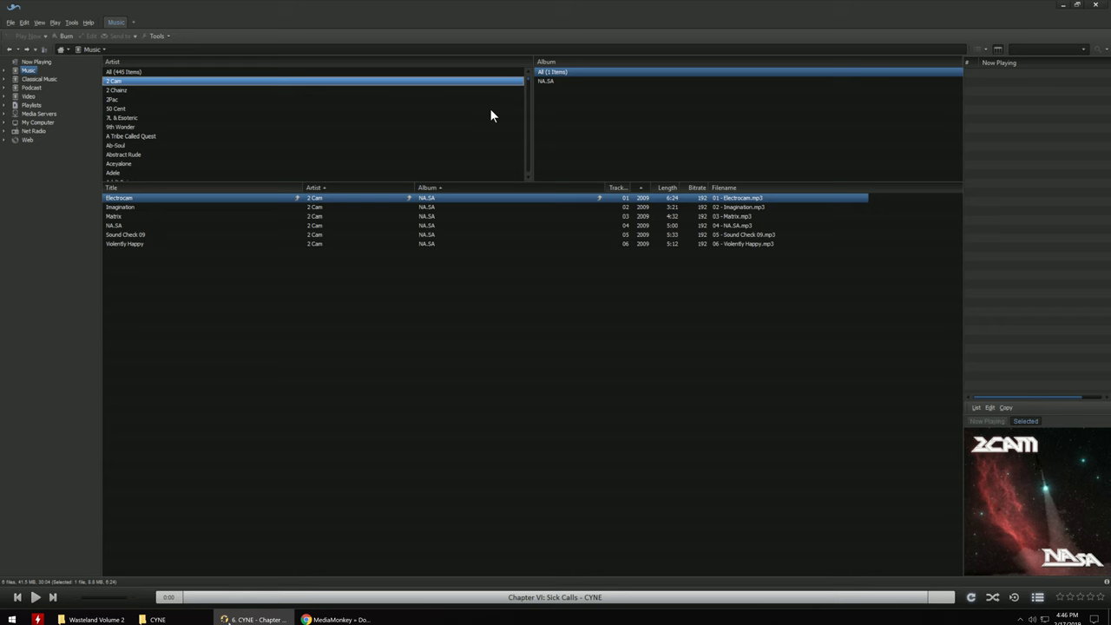
{"action": "mouse_move", "coordinate": [341, 80]}
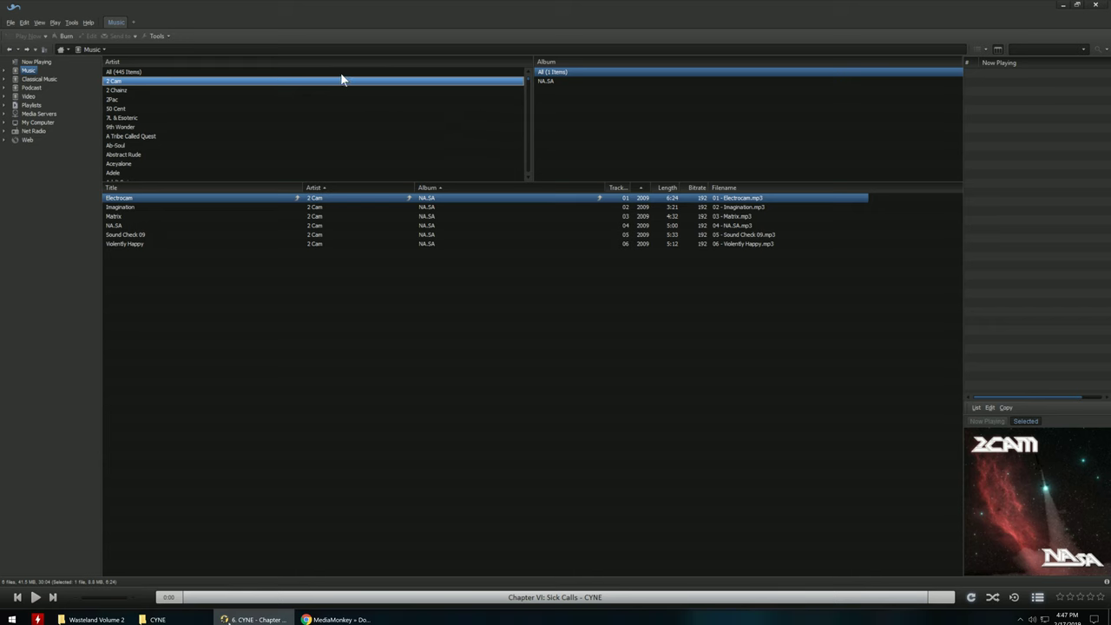
{"action": "mouse_move", "coordinate": [364, 42]}
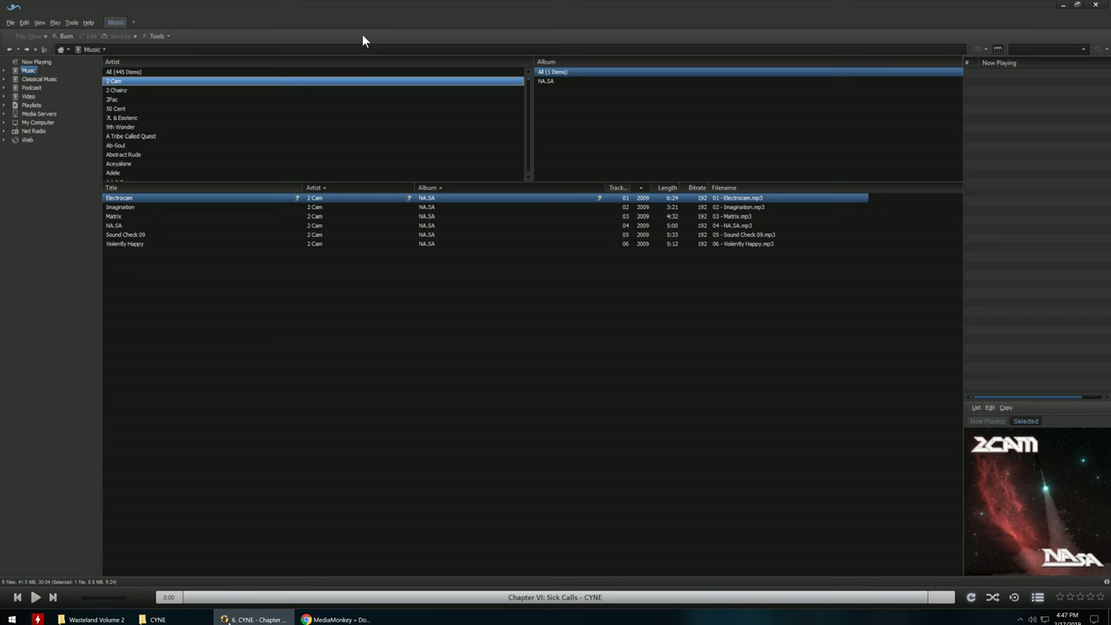
Select Gang Starr in the Artist pane to list Hard To Earn, Moment Of Truth and The Ownerz tracks
{"action": "scroll", "scroll_direction": "down", "scroll_amount": 3}
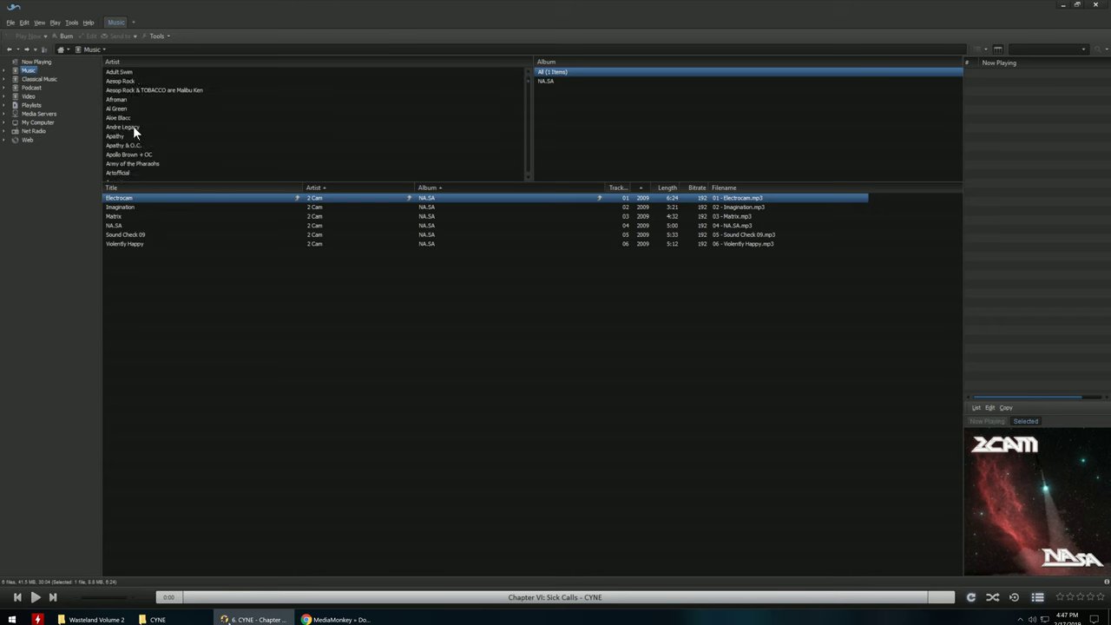
{"action": "scroll", "scroll_direction": "down", "scroll_amount": 3}
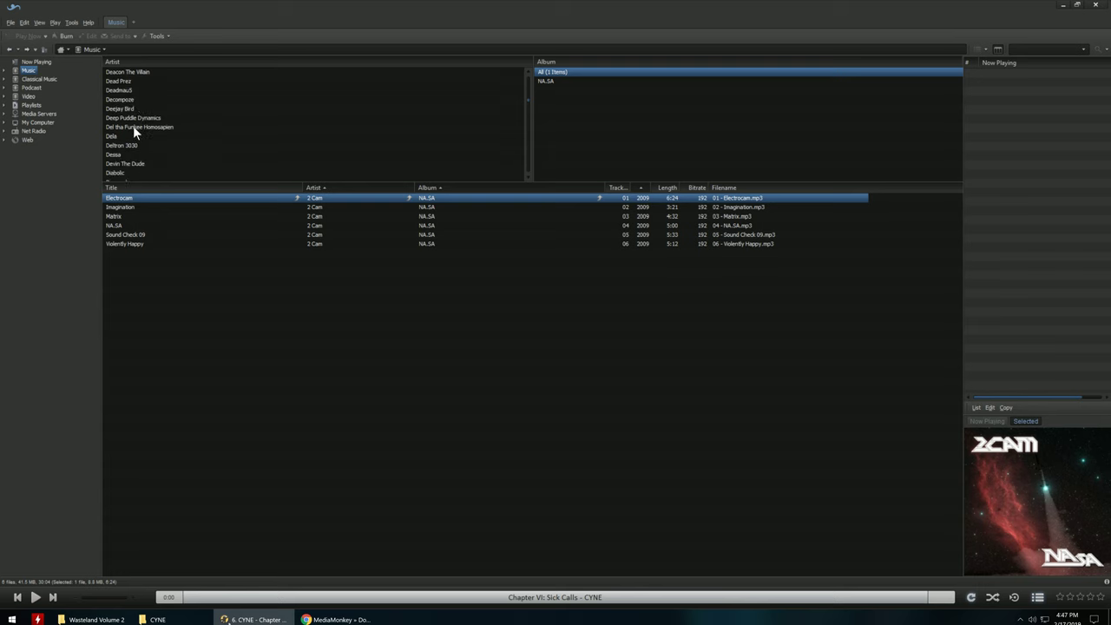
{"action": "scroll", "scroll_direction": "down", "scroll_amount": 3}
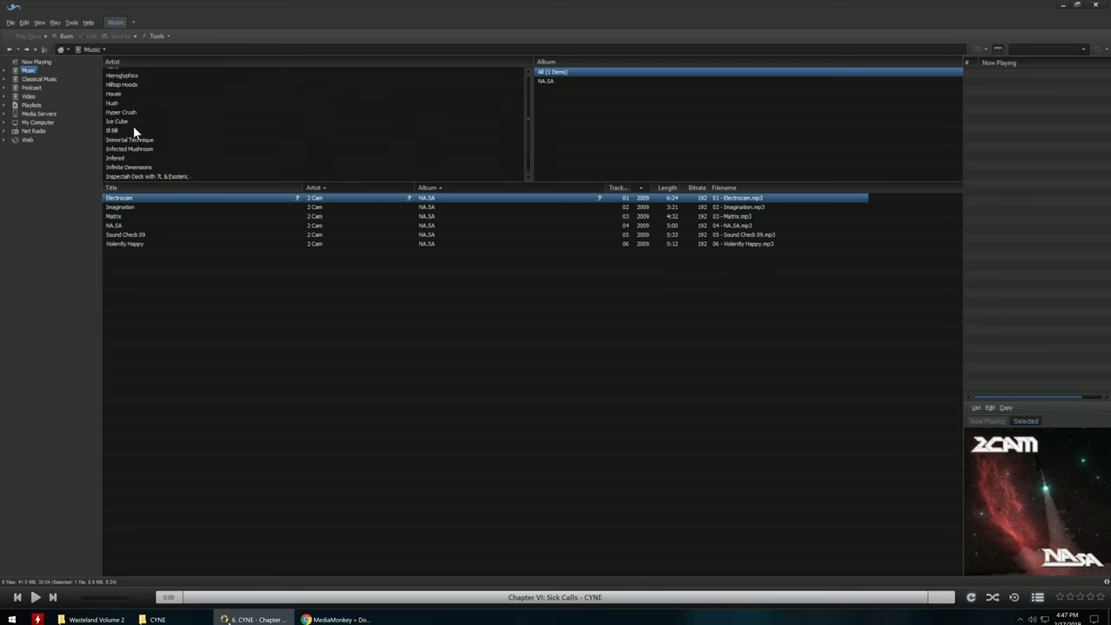
{"action": "left_click", "coordinate": [119, 130]}
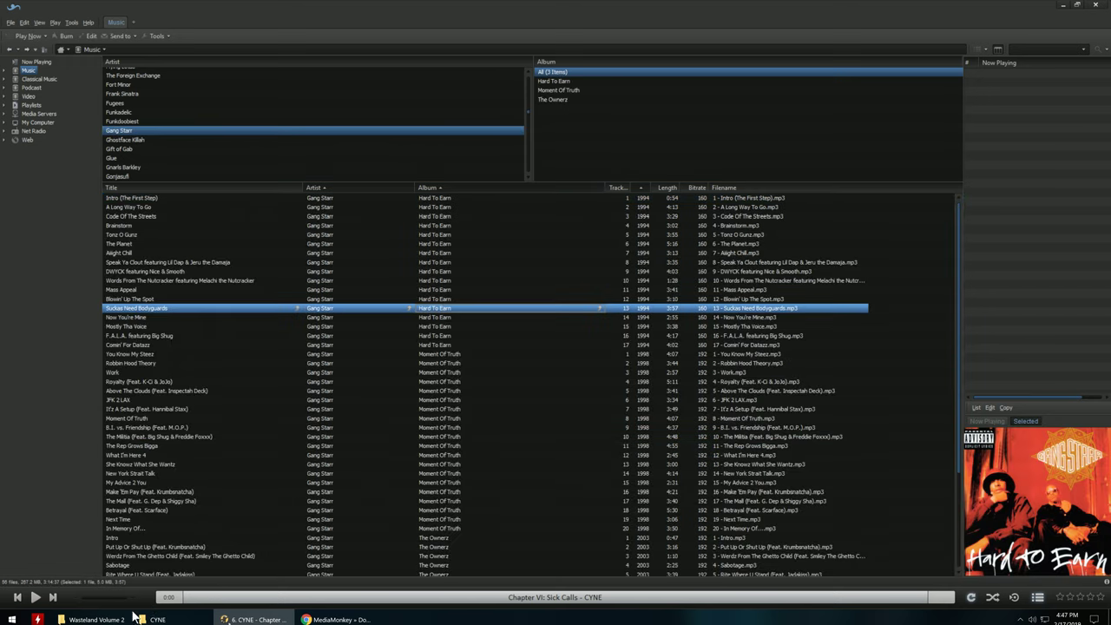
Move from CYNE up to D:\Music in File Explorer and browse its 456 artist folders
{"action": "left_click", "coordinate": [157, 619]}
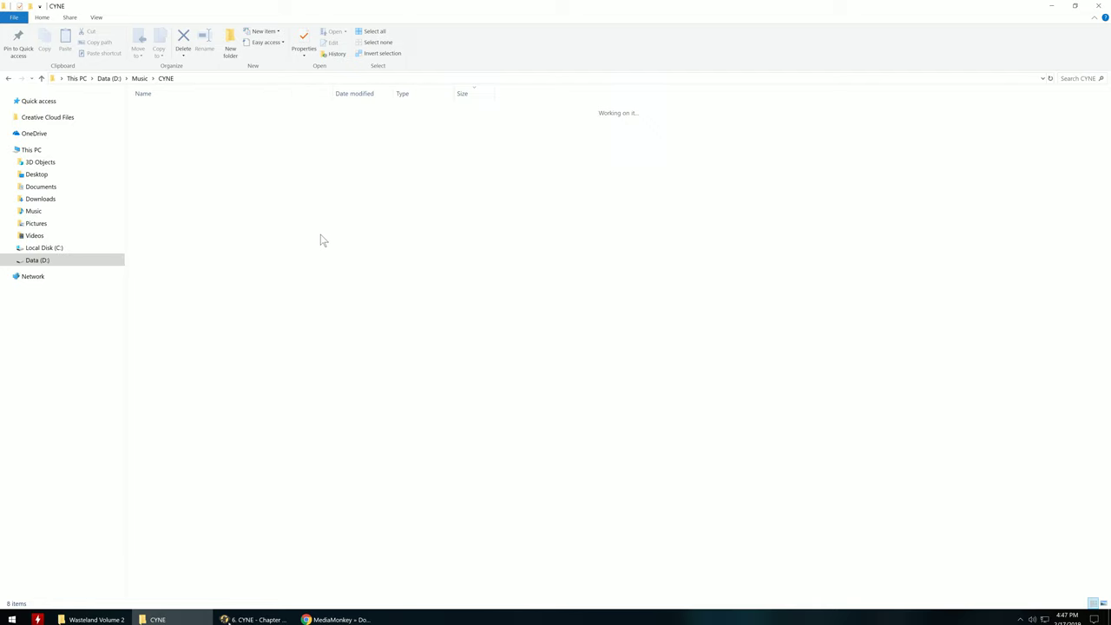
{"action": "left_click", "coordinate": [139, 78]}
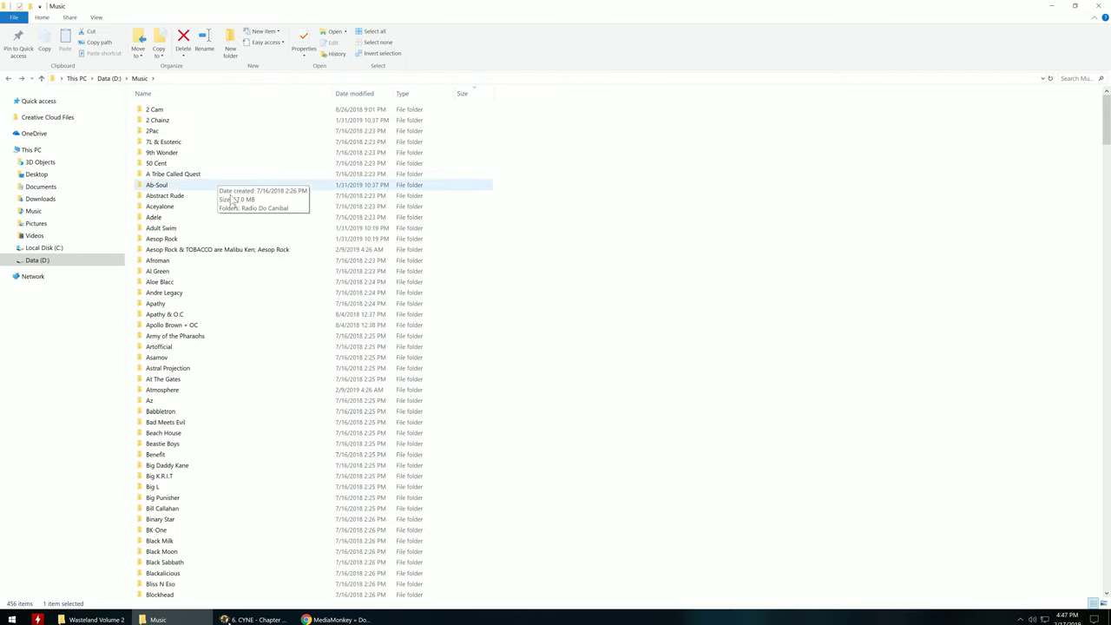
{"action": "scroll", "scroll_direction": "down", "scroll_amount": 3}
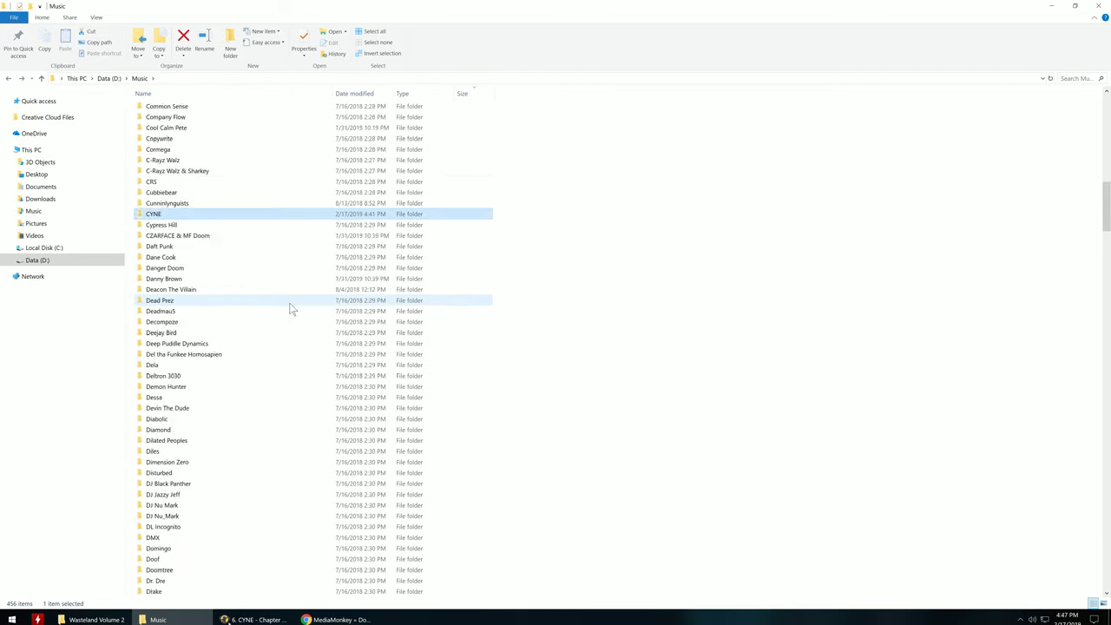
{"action": "scroll", "scroll_direction": "down", "scroll_amount": 3}
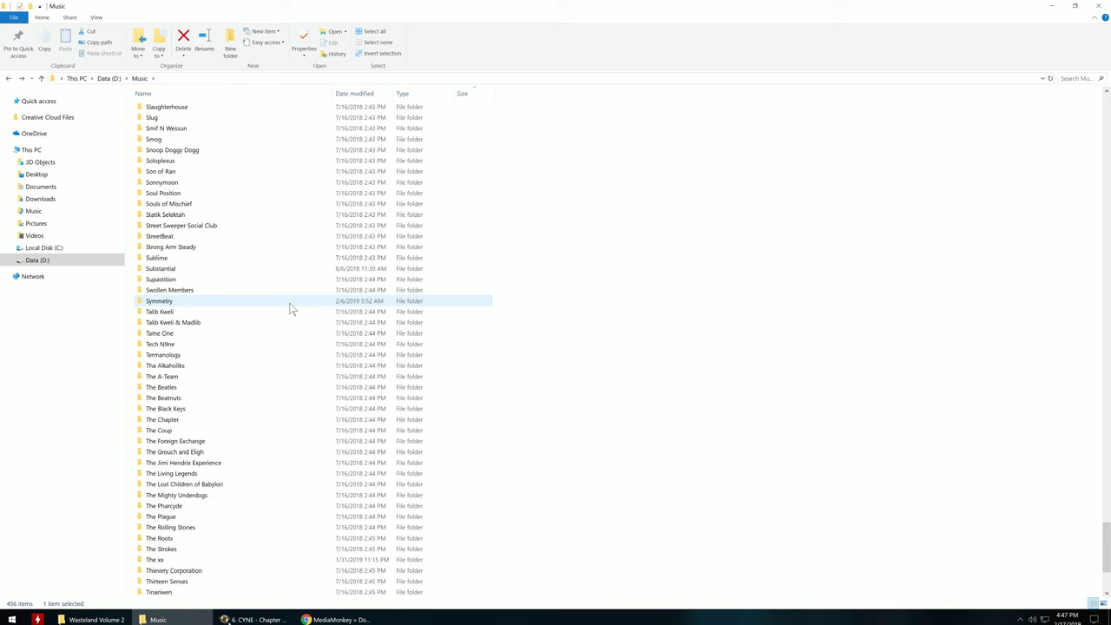
{"action": "scroll", "scroll_direction": "down", "scroll_amount": 3}
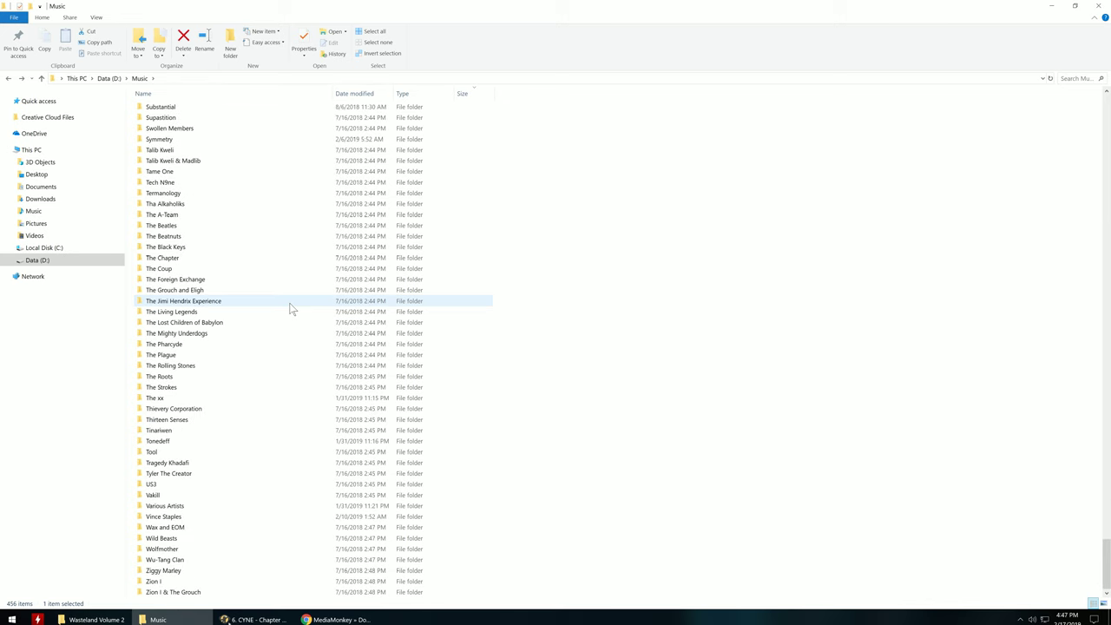
{"action": "mouse_move", "coordinate": [261, 339]}
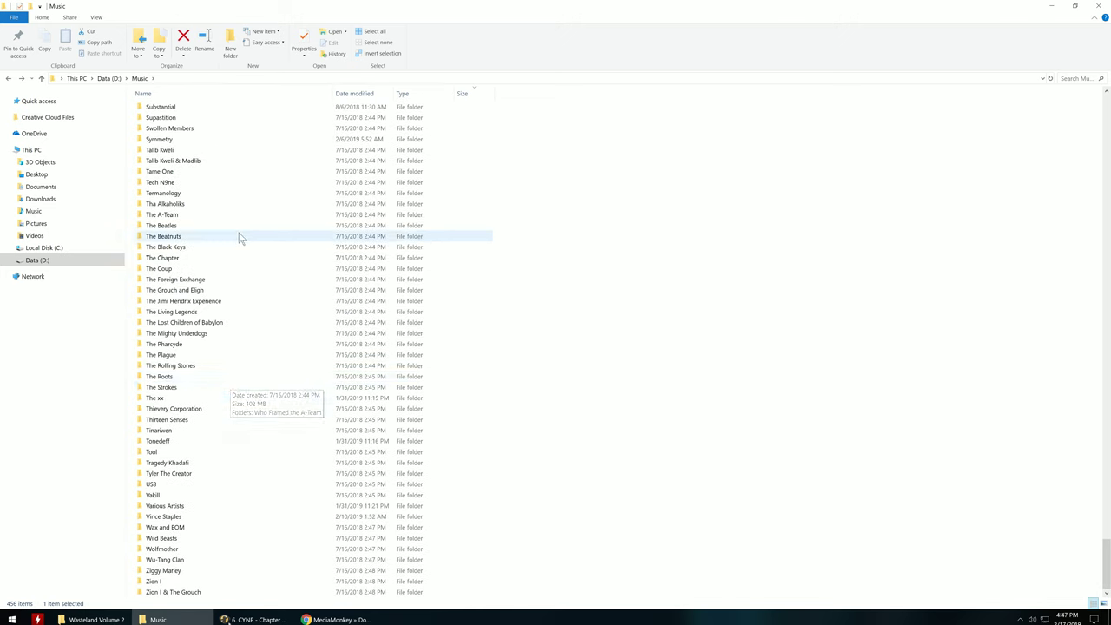
{"action": "left_click", "coordinate": [159, 138]}
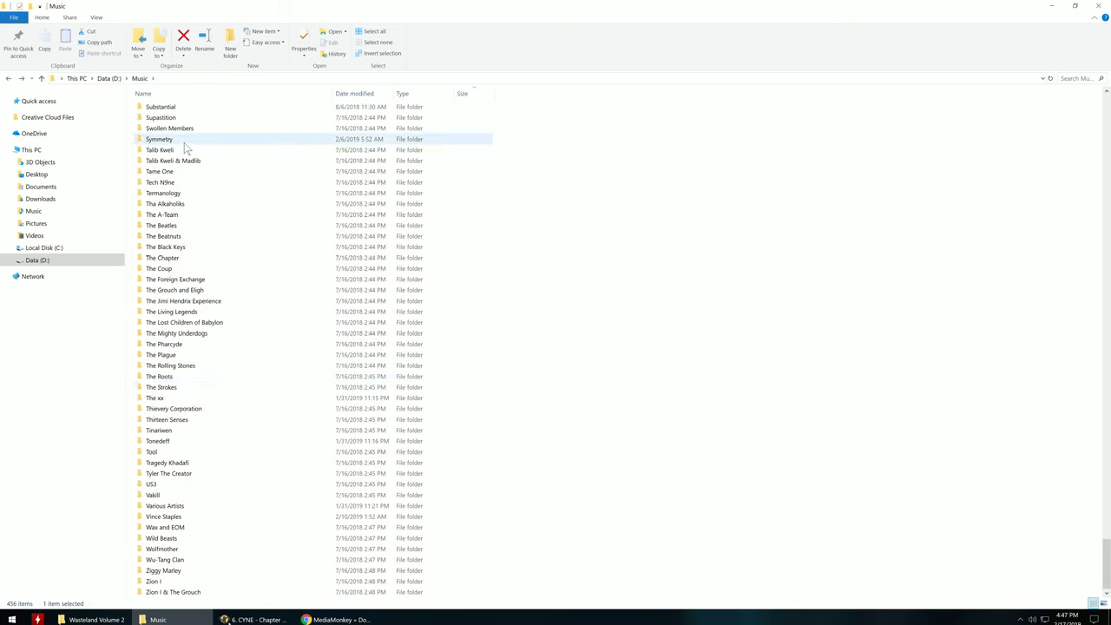
{"action": "scroll", "scroll_direction": "up", "scroll_amount": 3}
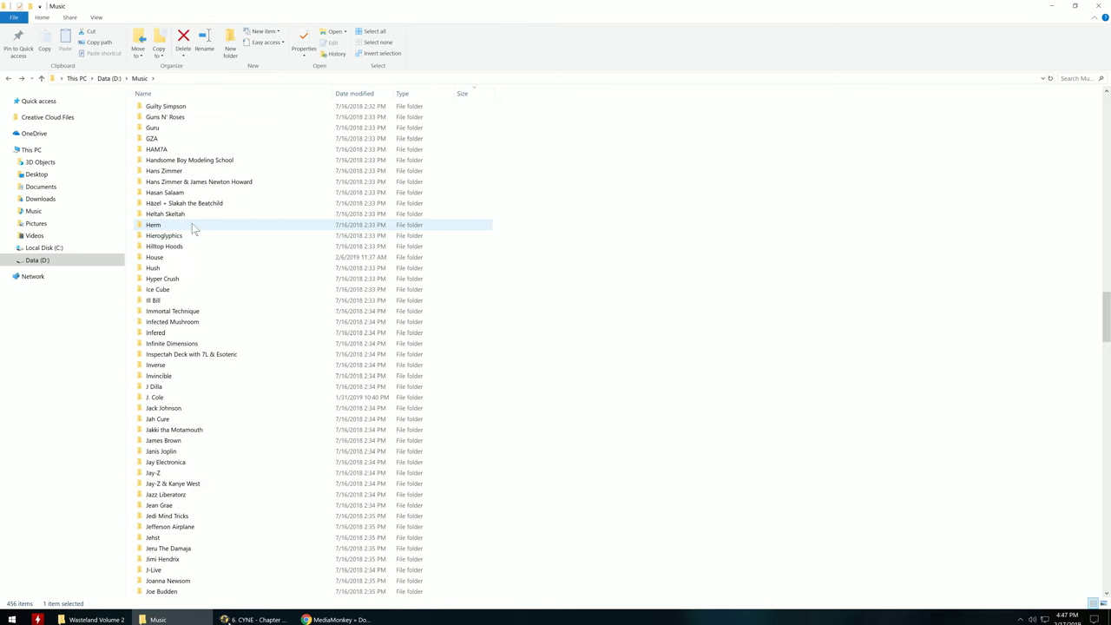
{"action": "scroll", "scroll_direction": "up", "scroll_amount": 3}
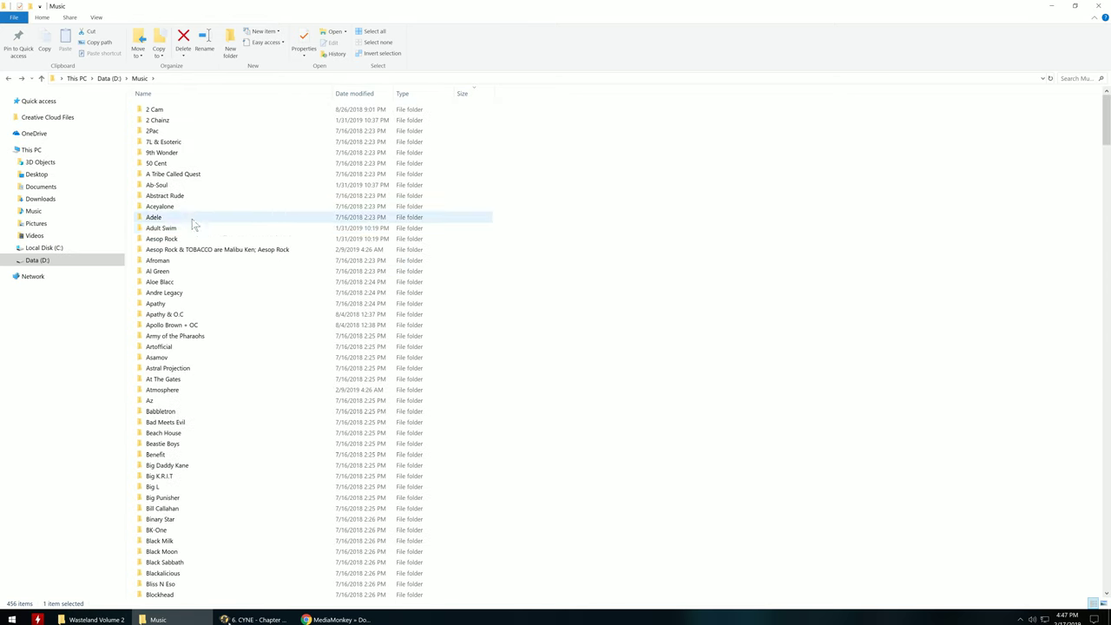
{"action": "left_click", "coordinate": [163, 142]}
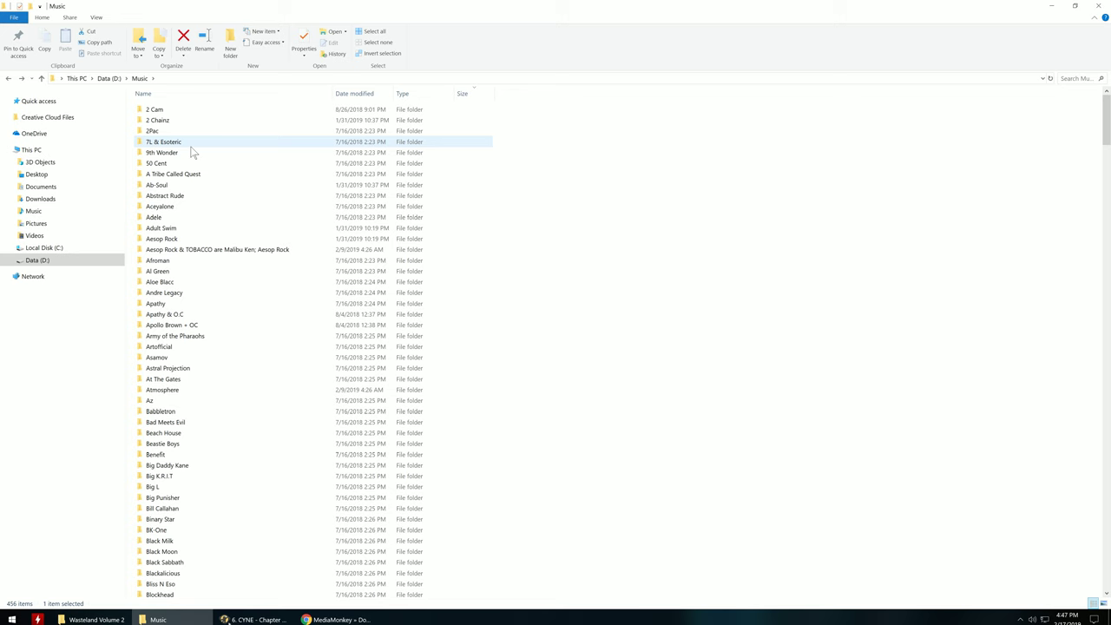
{"action": "mouse_move", "coordinate": [178, 141]}
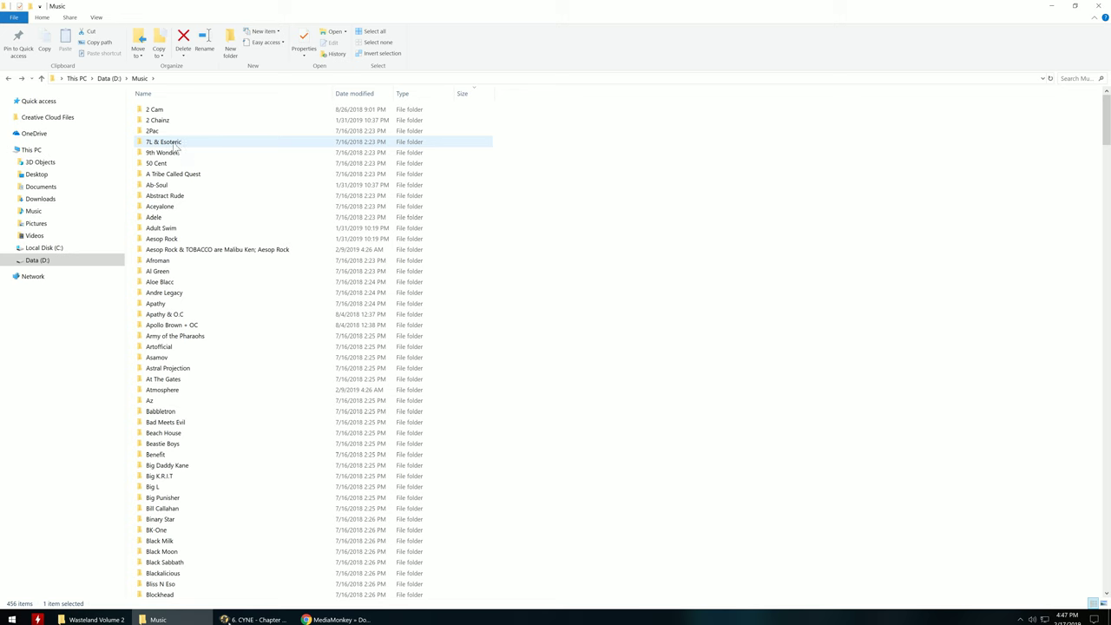
{"action": "double_click", "coordinate": [163, 141]}
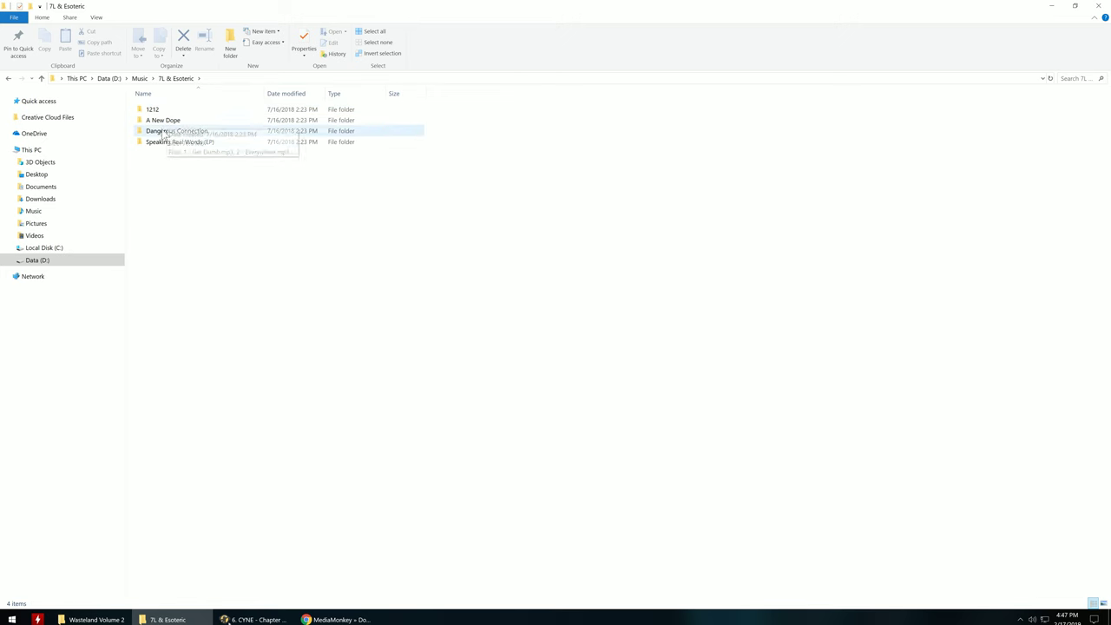
{"action": "double_click", "coordinate": [179, 141]}
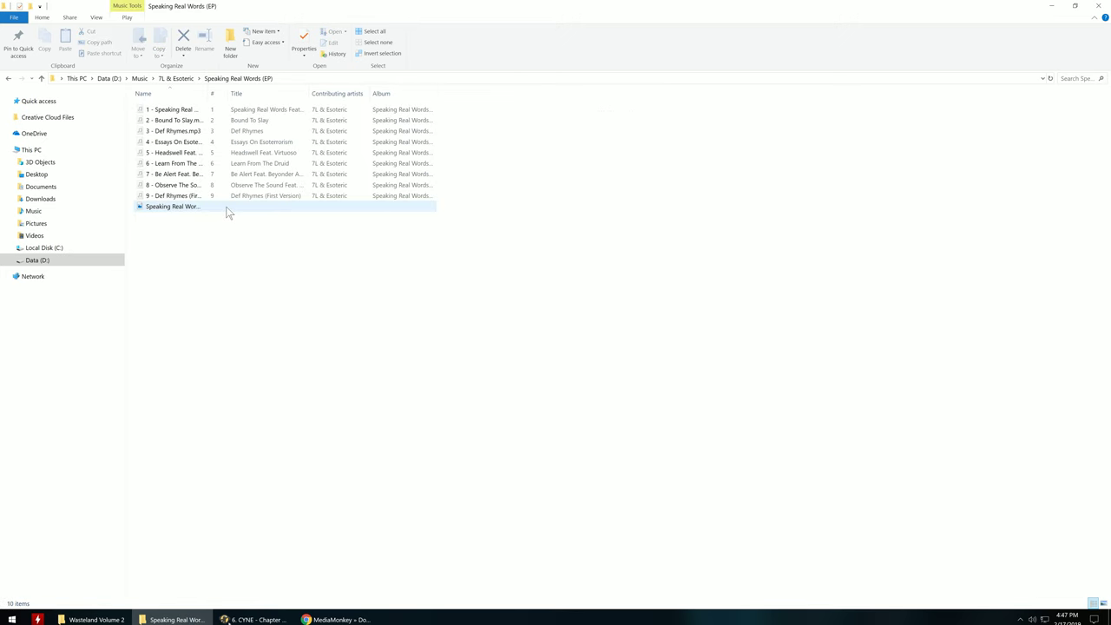
{"action": "left_click_drag", "start_coordinate": [221, 93], "coordinate": [442, 93]}
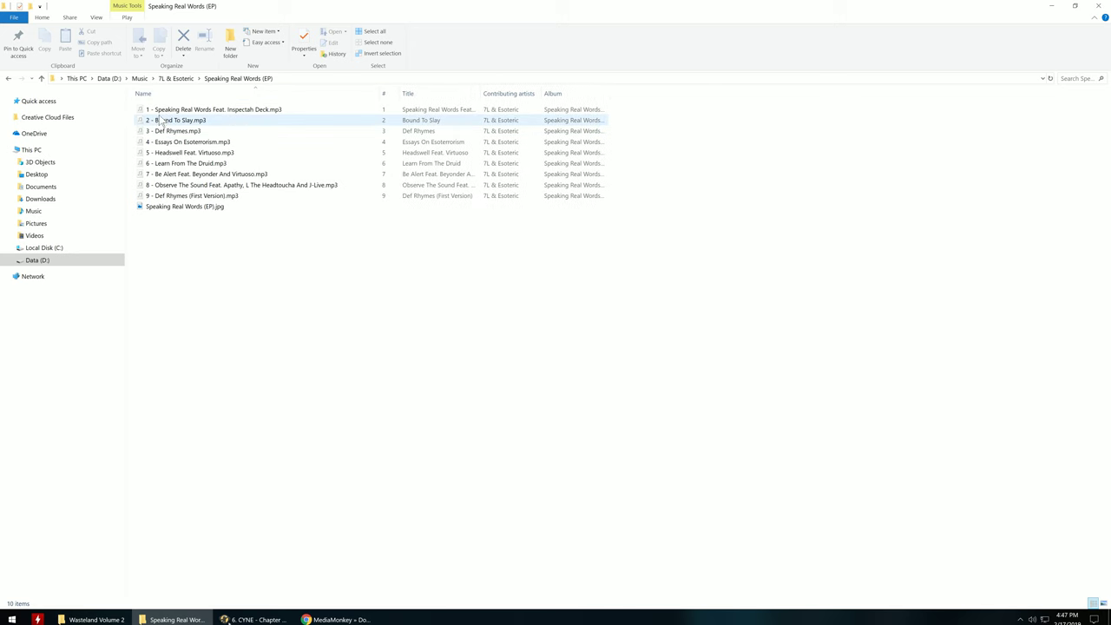
{"action": "mouse_move", "coordinate": [152, 130]}
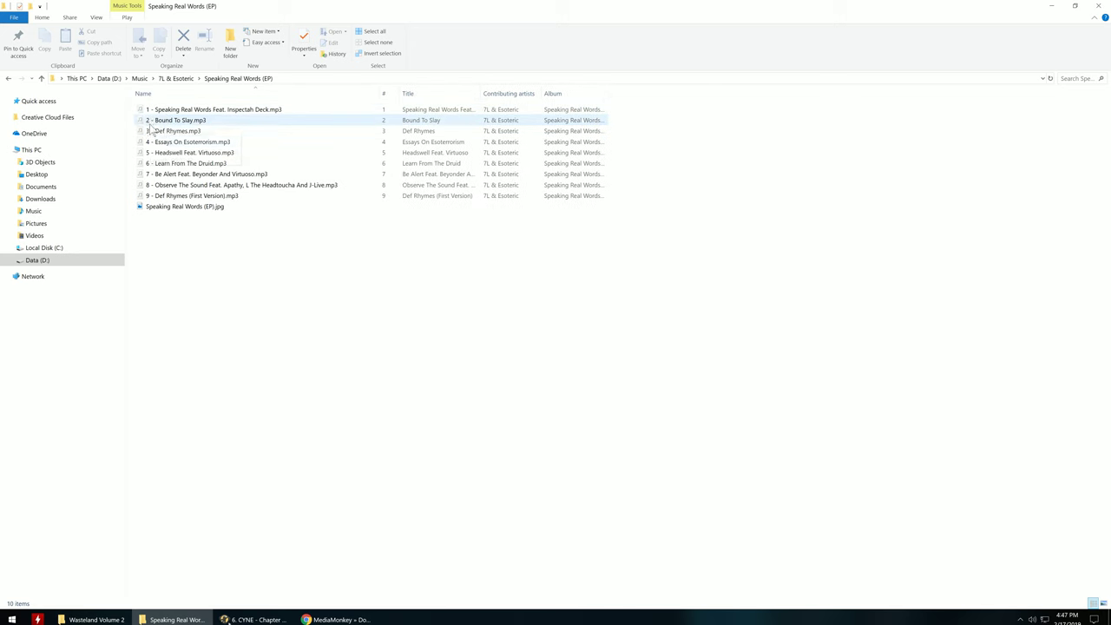
{"action": "left_click", "coordinate": [195, 195]}
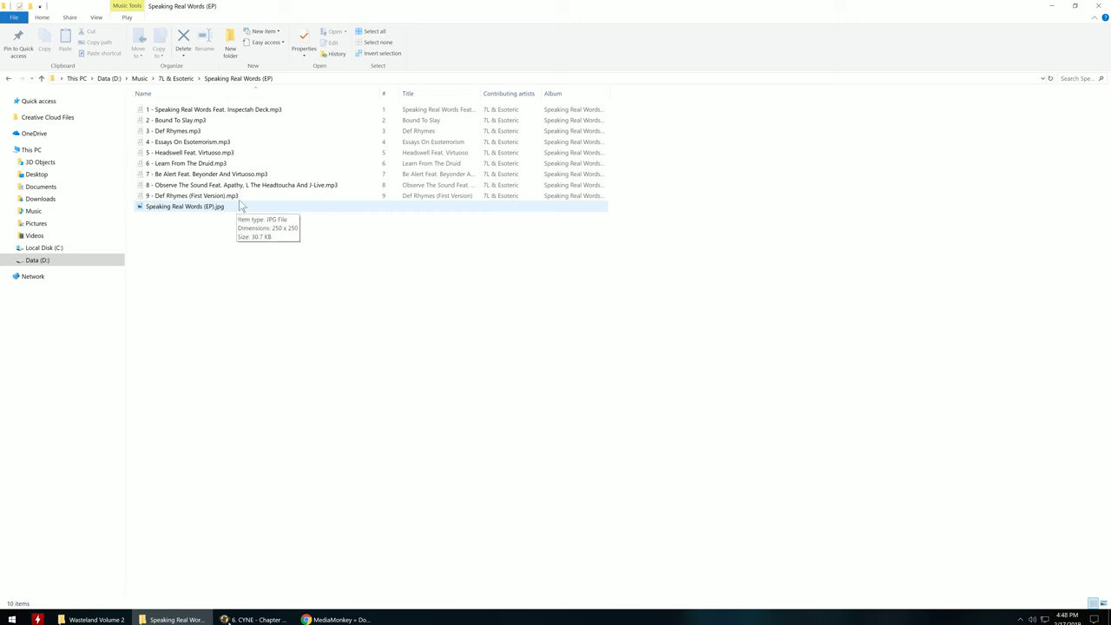
{"action": "left_click", "coordinate": [174, 131]}
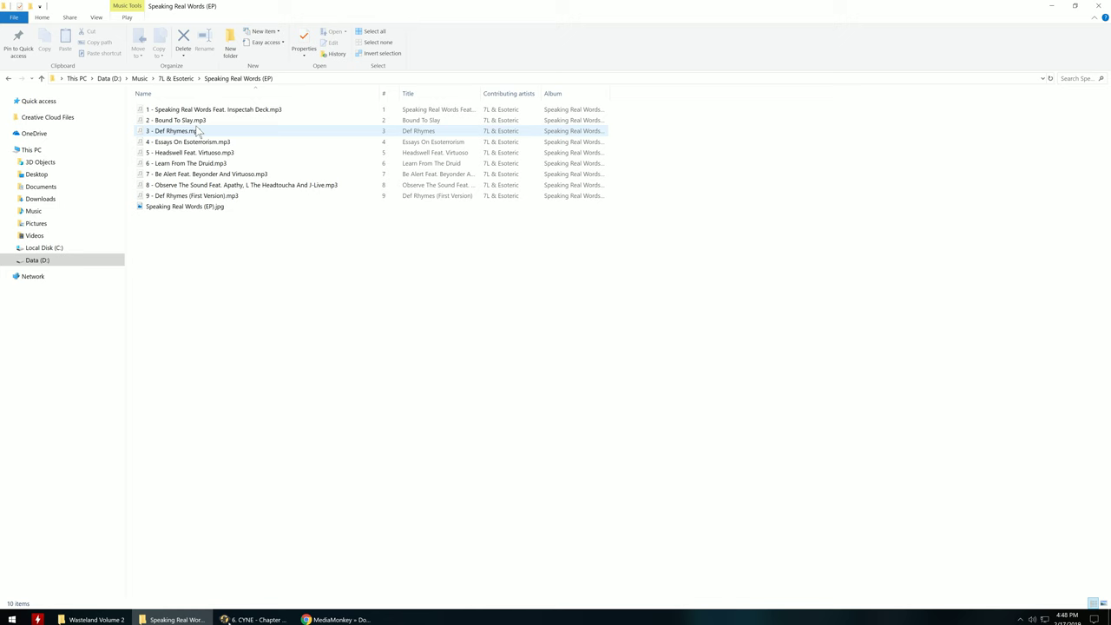
{"action": "left_click", "coordinate": [214, 109]}
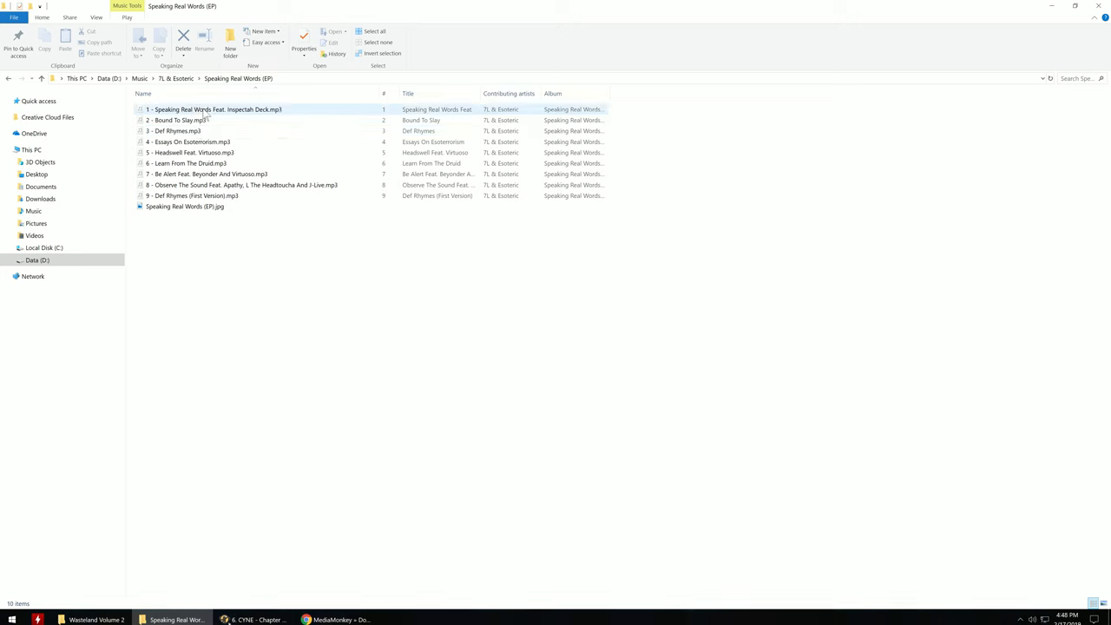
{"action": "mouse_move", "coordinate": [388, 117]}
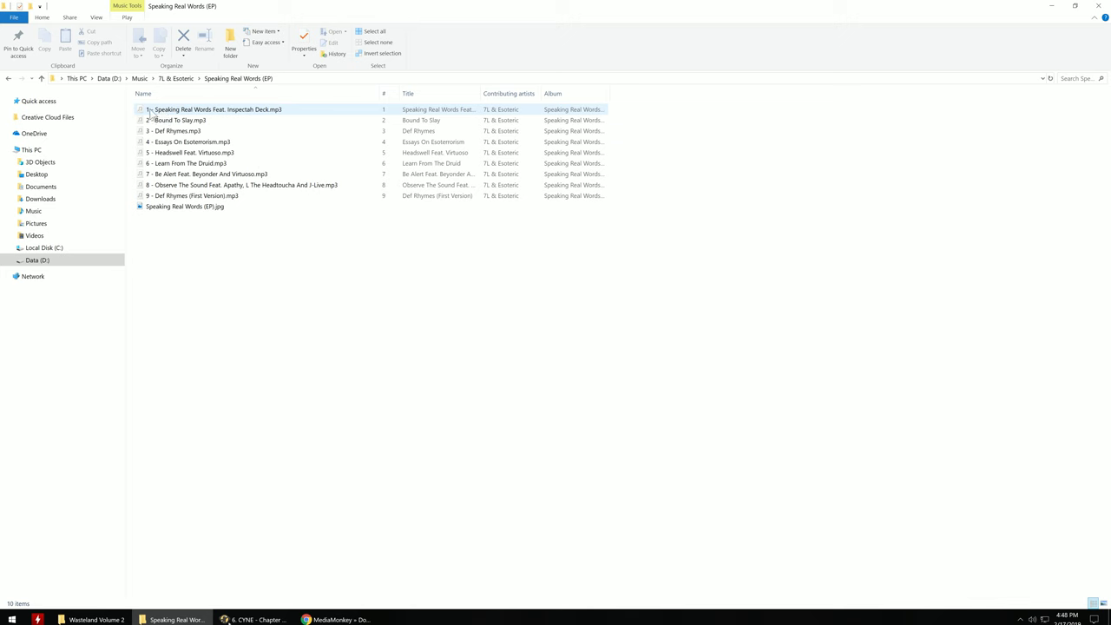
{"action": "left_click", "coordinate": [188, 164]}
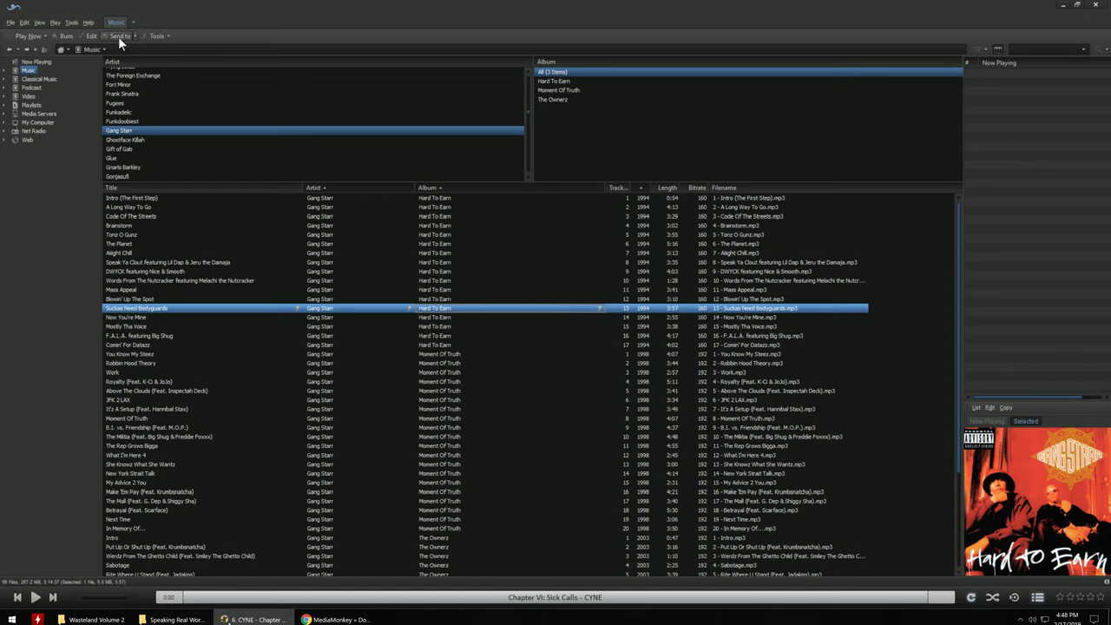
{"action": "left_click", "coordinate": [72, 22]}
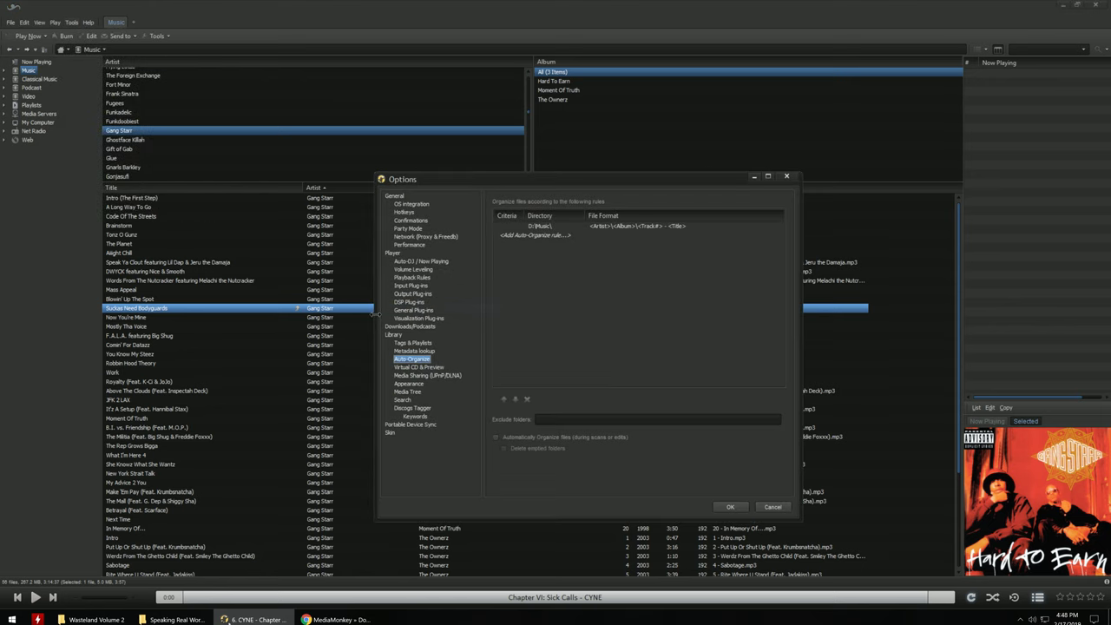
{"action": "mouse_move", "coordinate": [401, 364]}
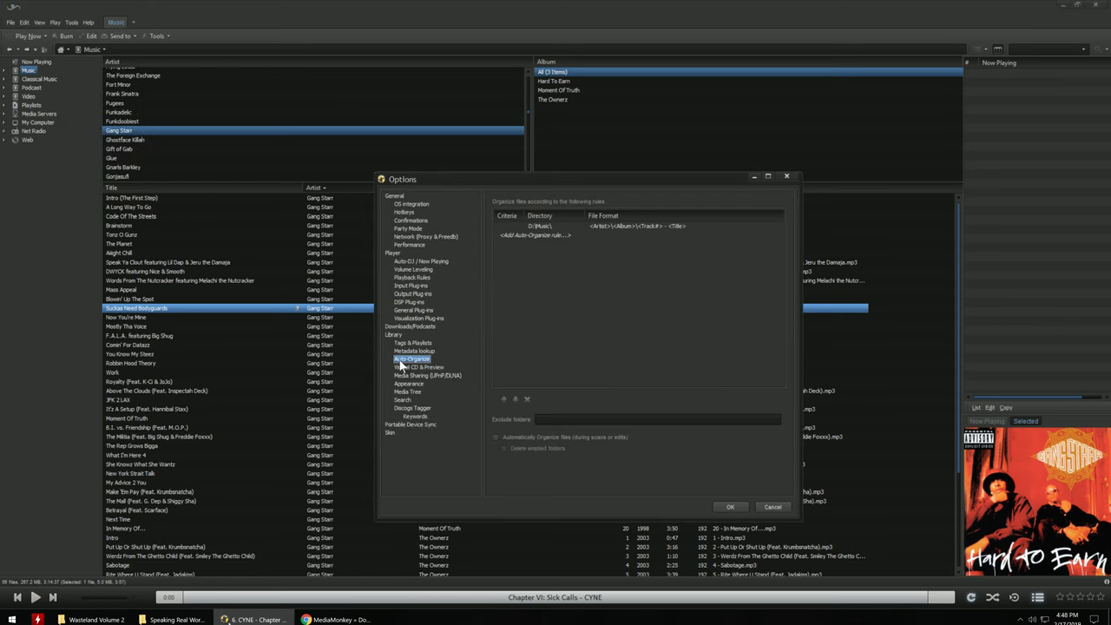
{"action": "mouse_move", "coordinate": [565, 340]}
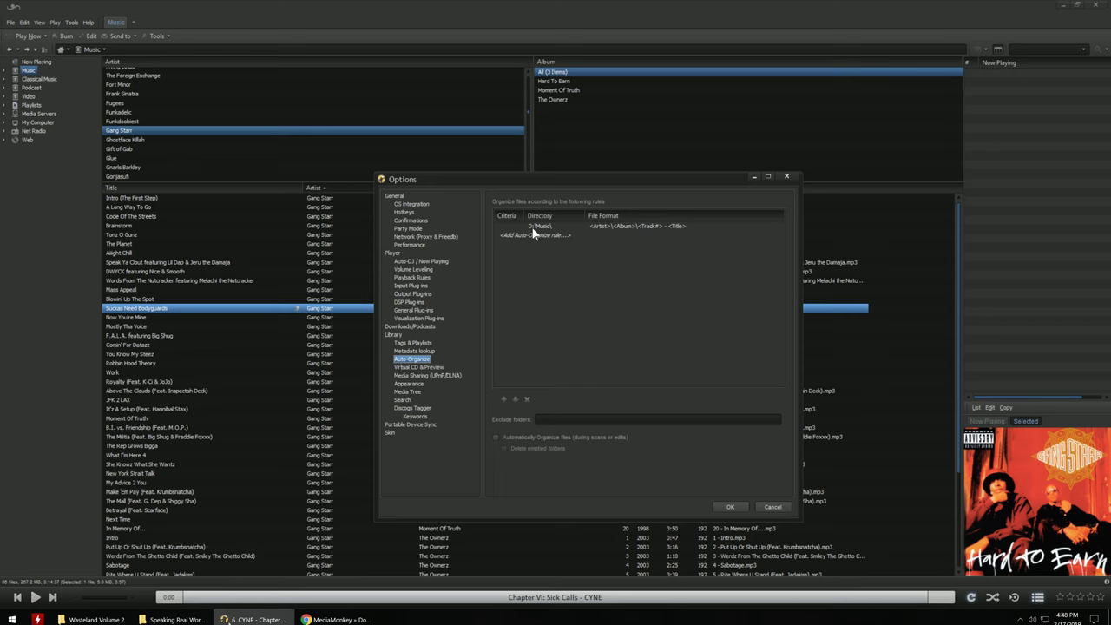
{"action": "mouse_move", "coordinate": [572, 235]}
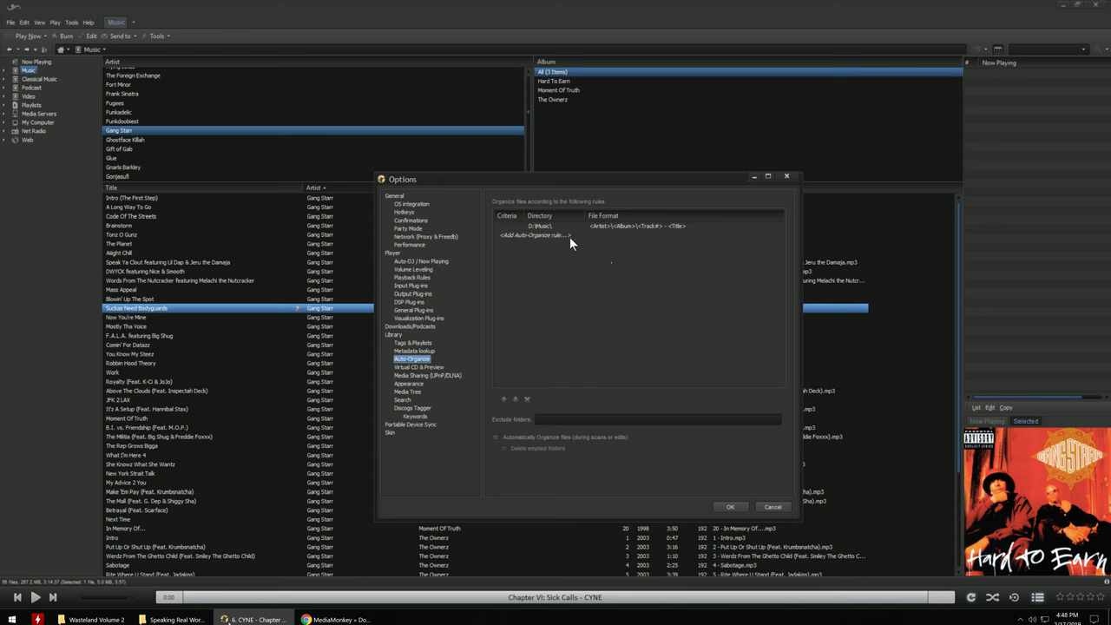
{"action": "mouse_move", "coordinate": [554, 241]}
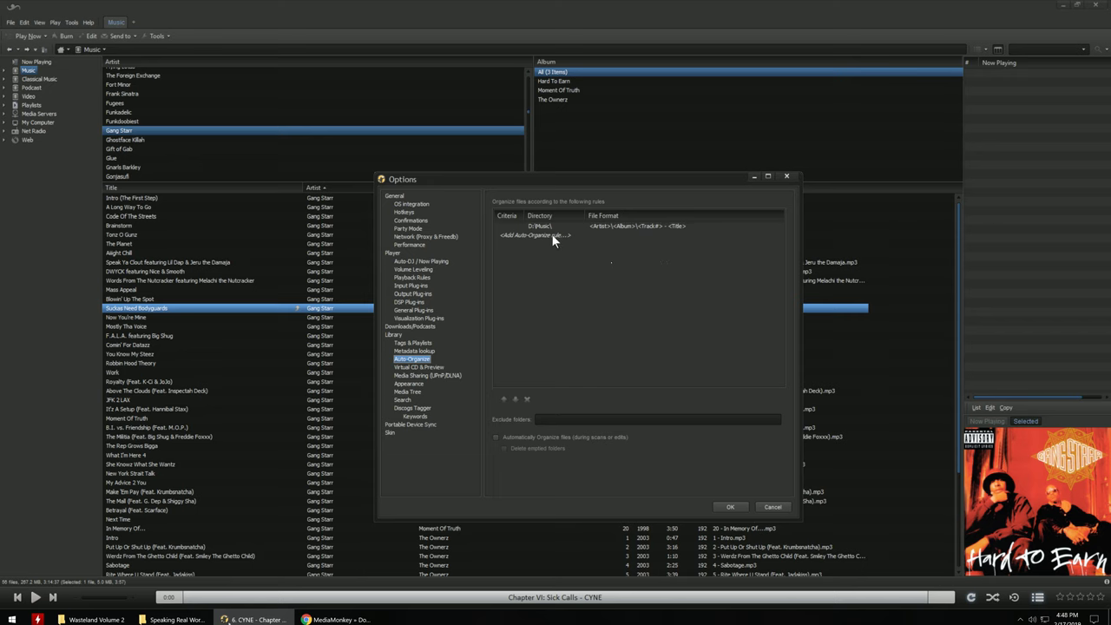
{"action": "mouse_move", "coordinate": [533, 235]}
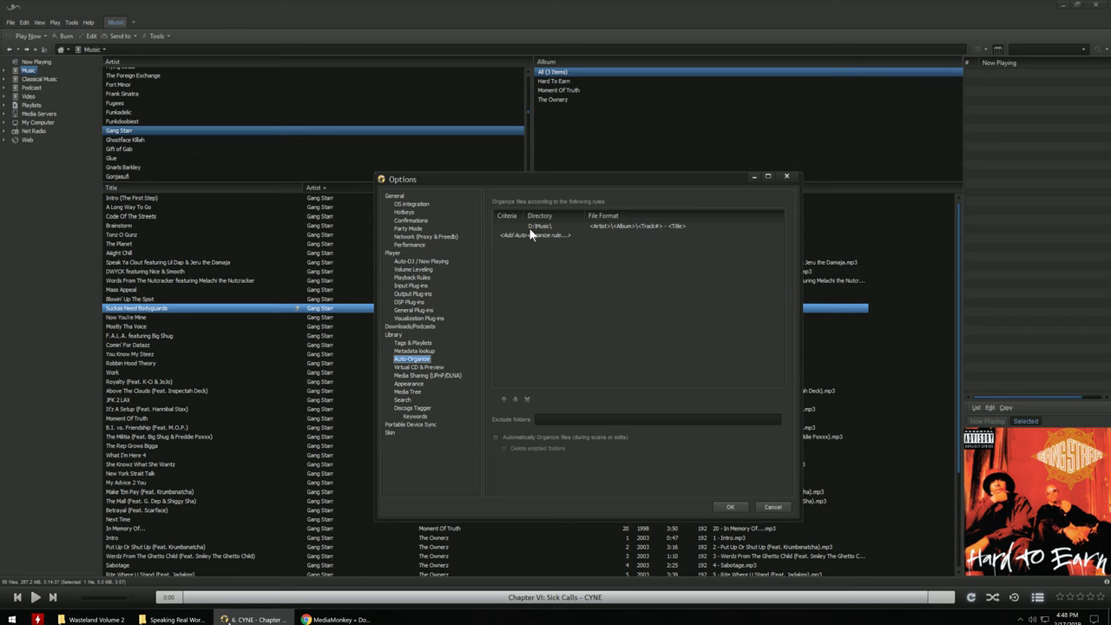
{"action": "mouse_move", "coordinate": [545, 235]}
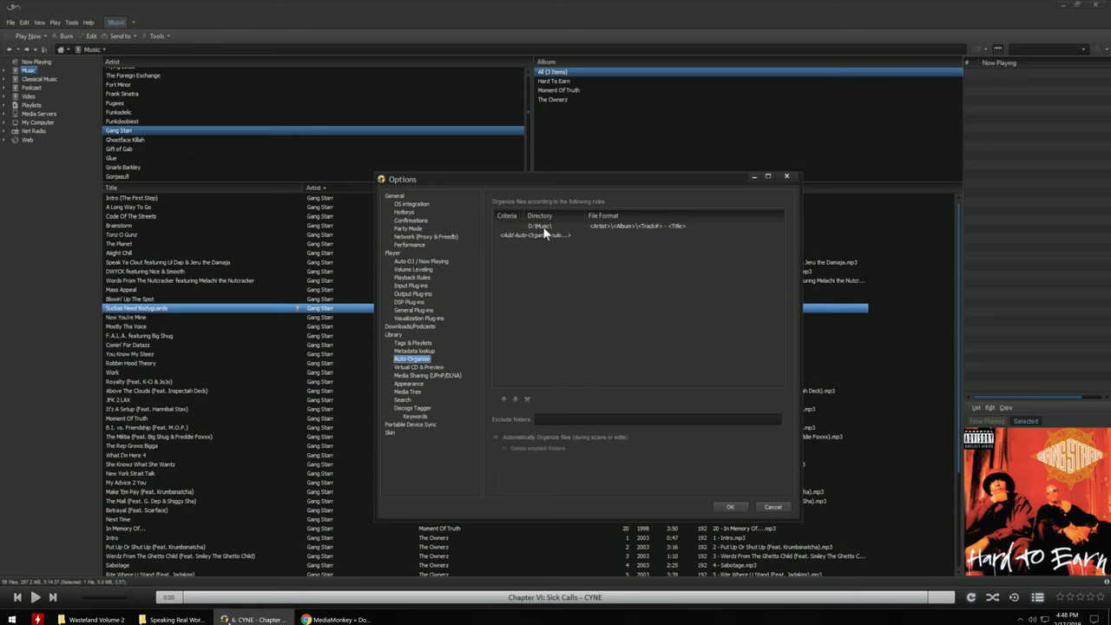
{"action": "mouse_move", "coordinate": [599, 235]}
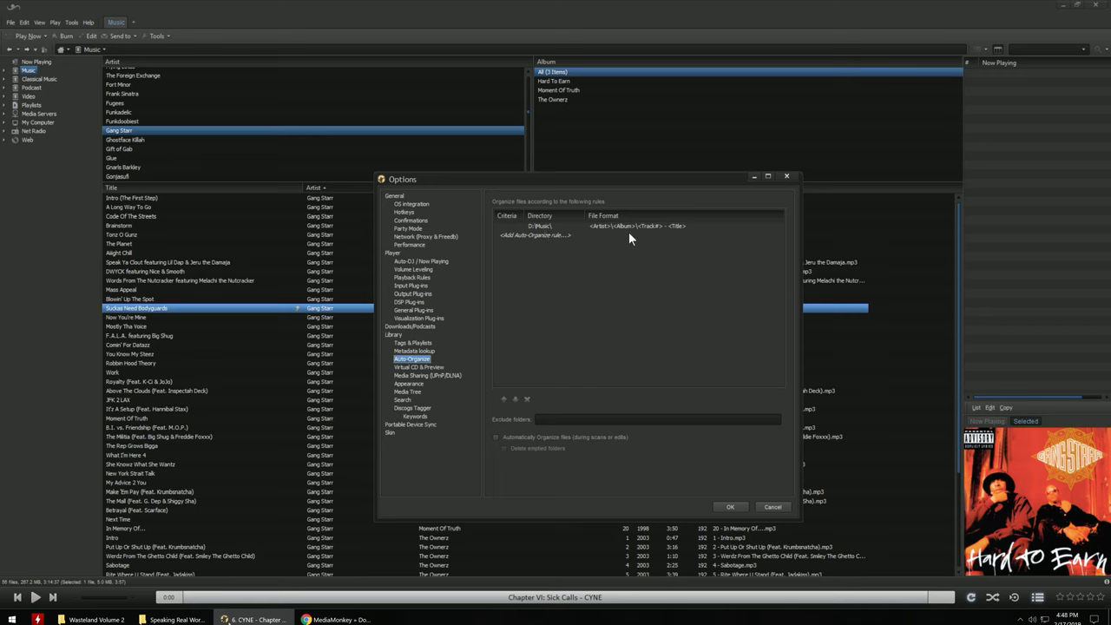
{"action": "mouse_move", "coordinate": [642, 236]}
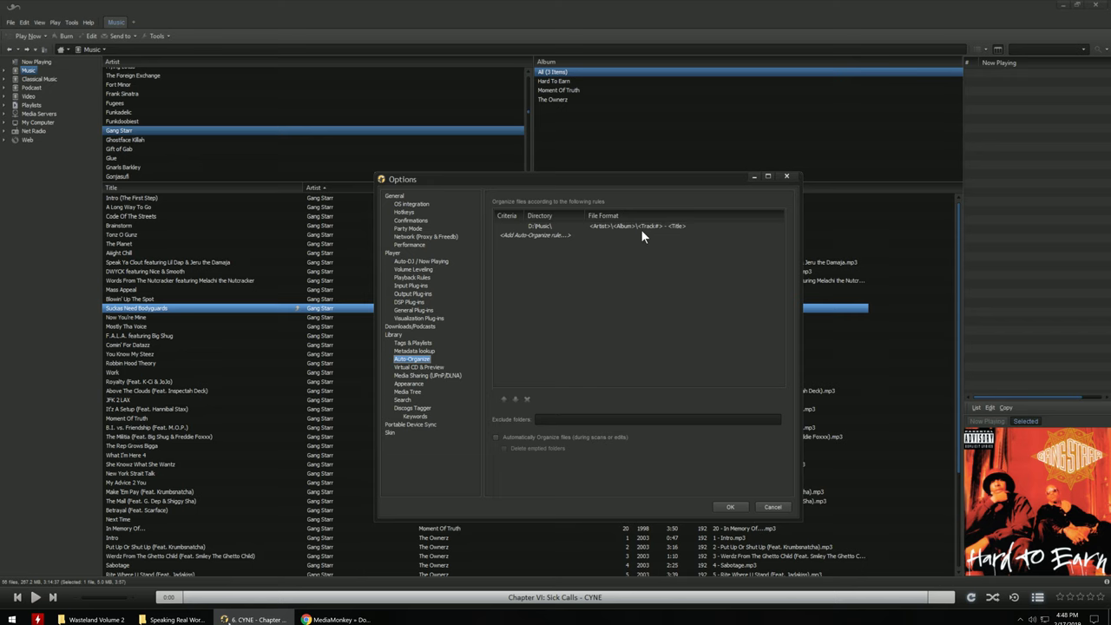
{"action": "mouse_move", "coordinate": [656, 236]}
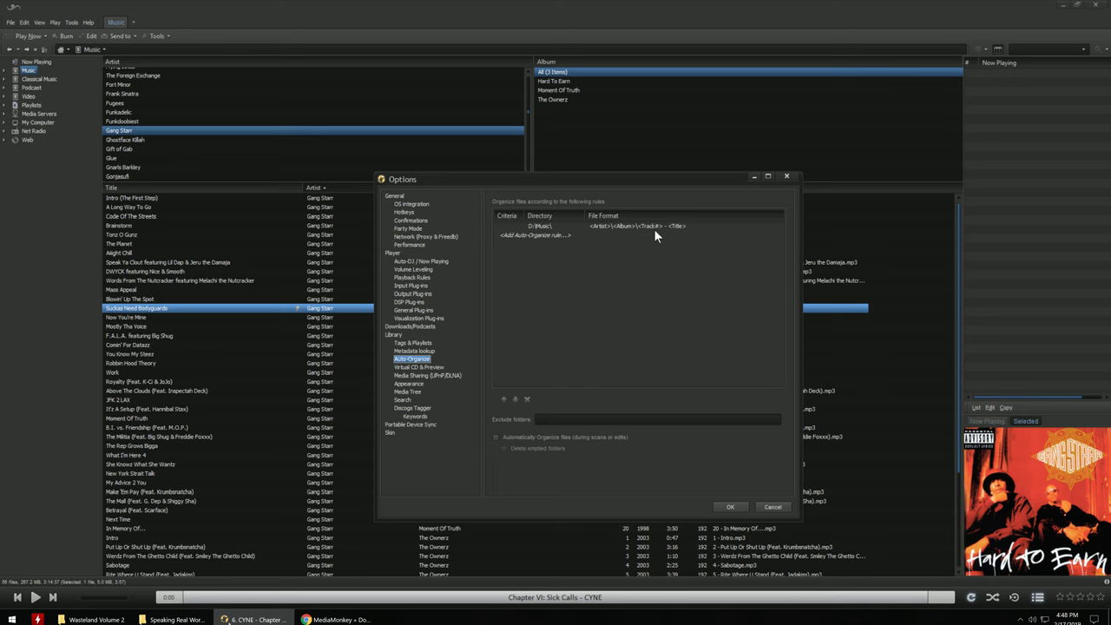
{"action": "mouse_move", "coordinate": [677, 244]}
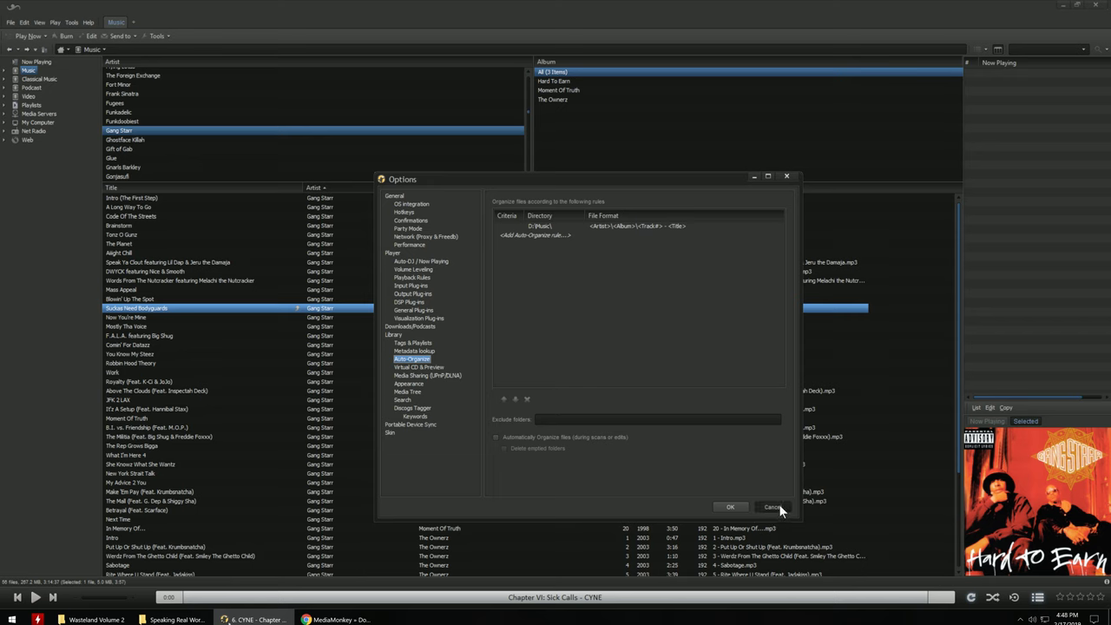
{"action": "left_click", "coordinate": [772, 506]}
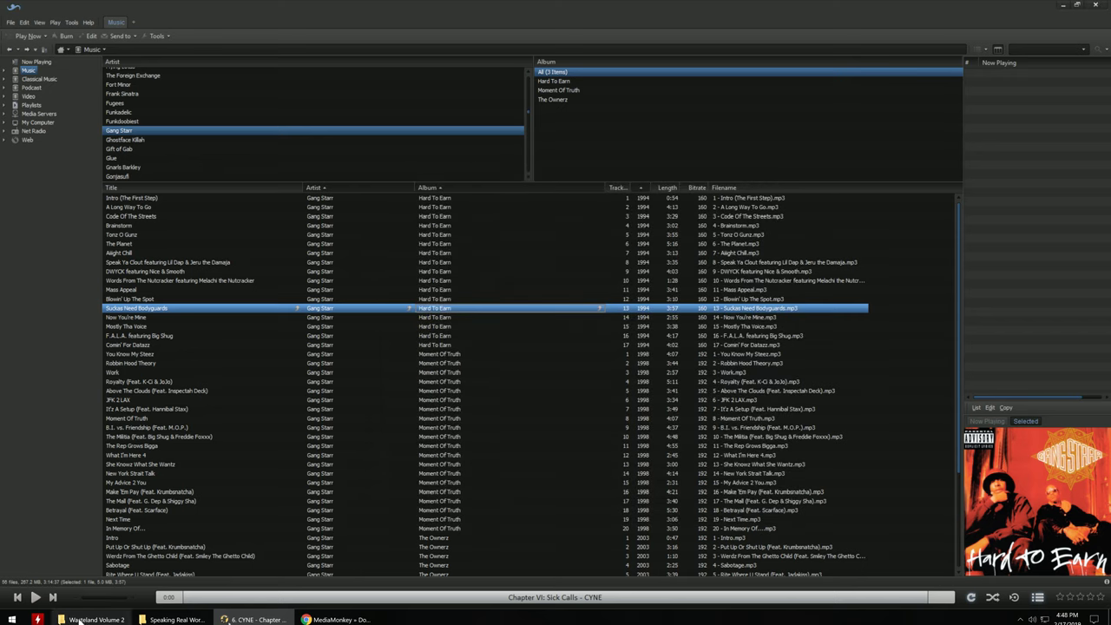
Queue all six Wasteland Volume 2 files in MediaMonkey's Now Playing, starting Chapter I: Digital Dracula
{"action": "left_click", "coordinate": [96, 619]}
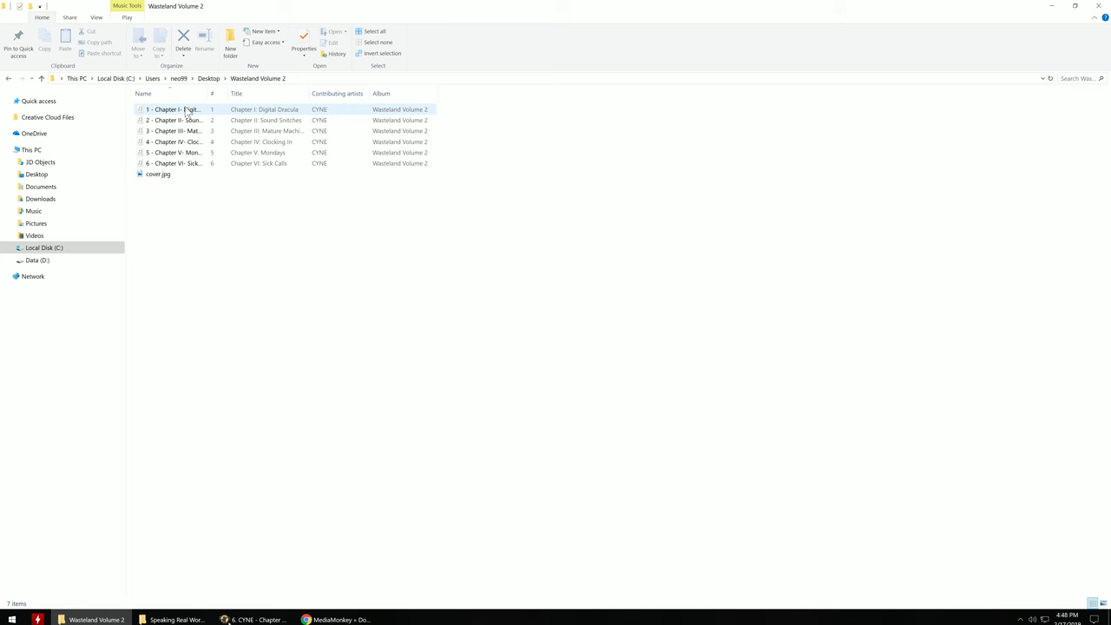
{"action": "key", "text": "ctrl+a"}
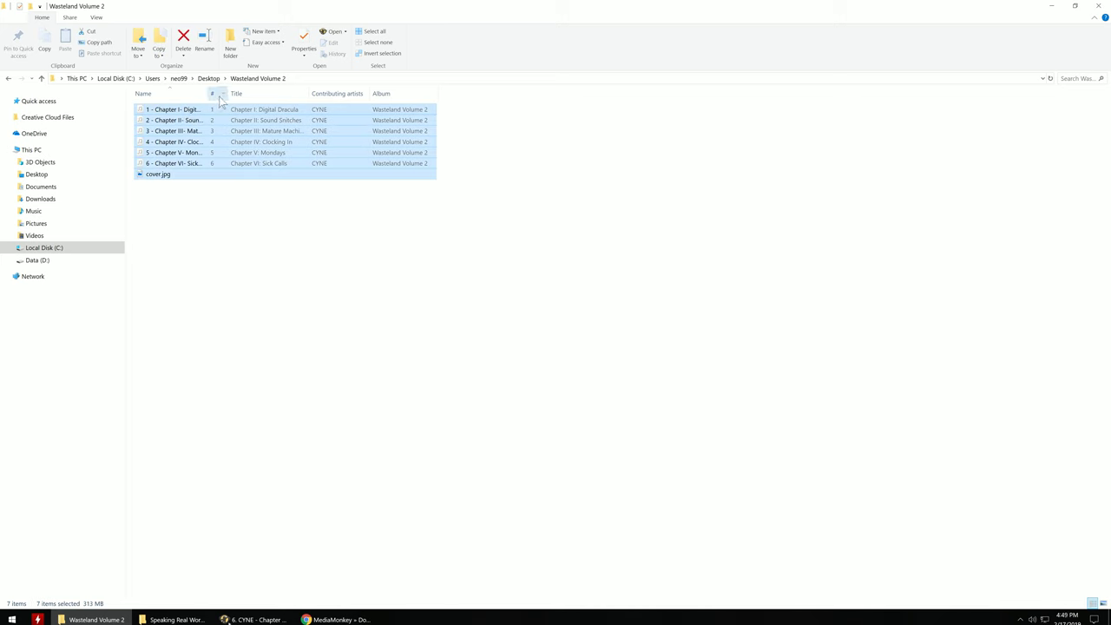
{"action": "left_click_drag", "start_coordinate": [224, 93], "coordinate": [310, 93]}
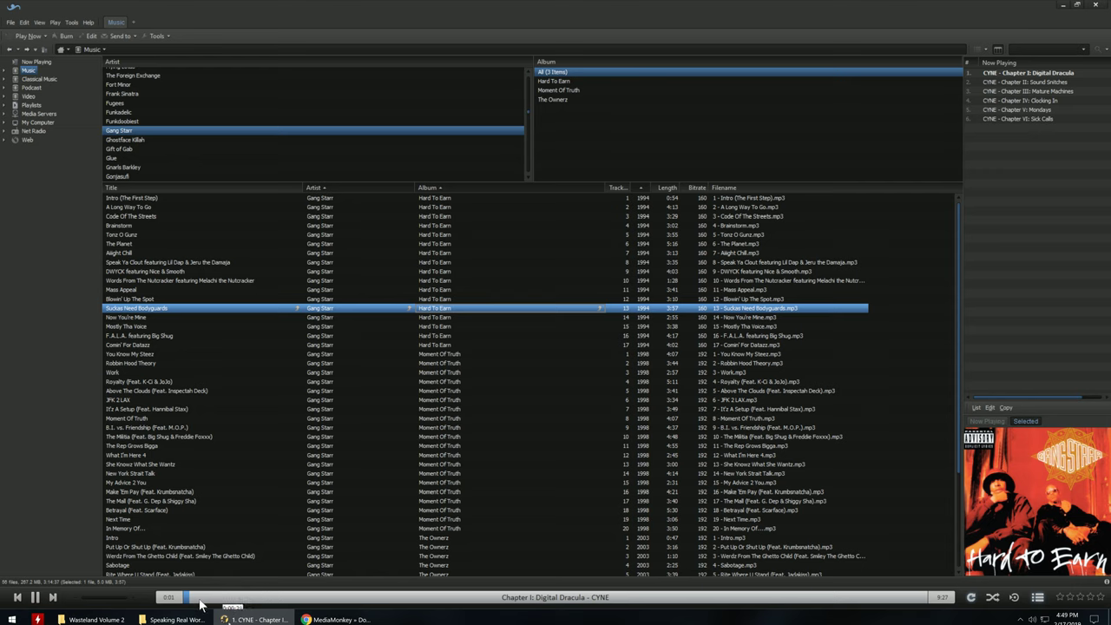
{"action": "left_click", "coordinate": [35, 597]}
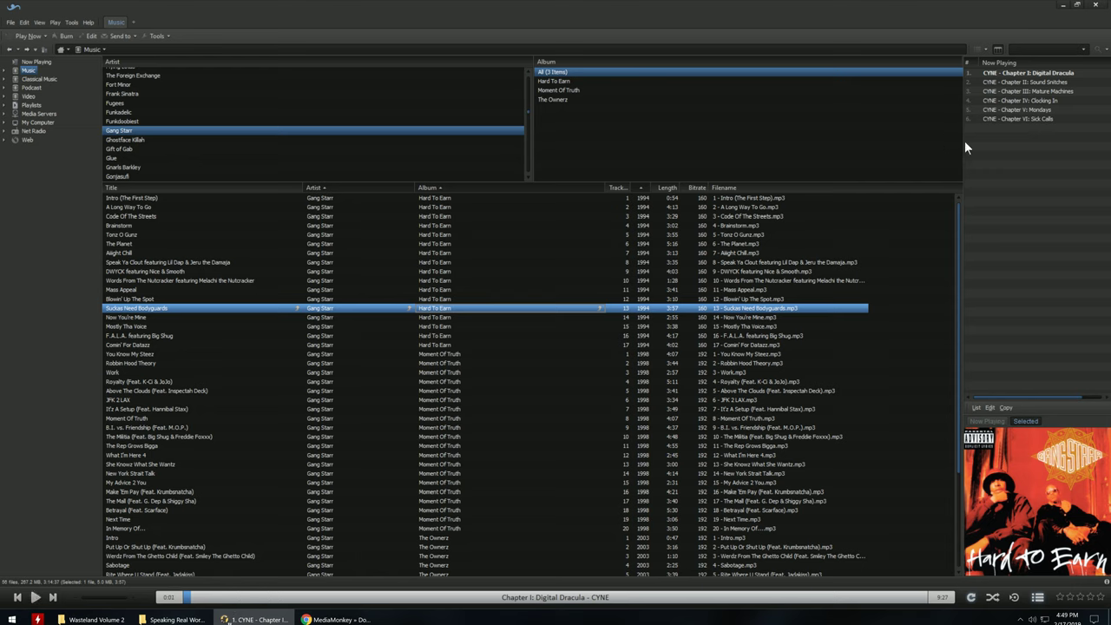
{"action": "right_click", "coordinate": [1028, 101]}
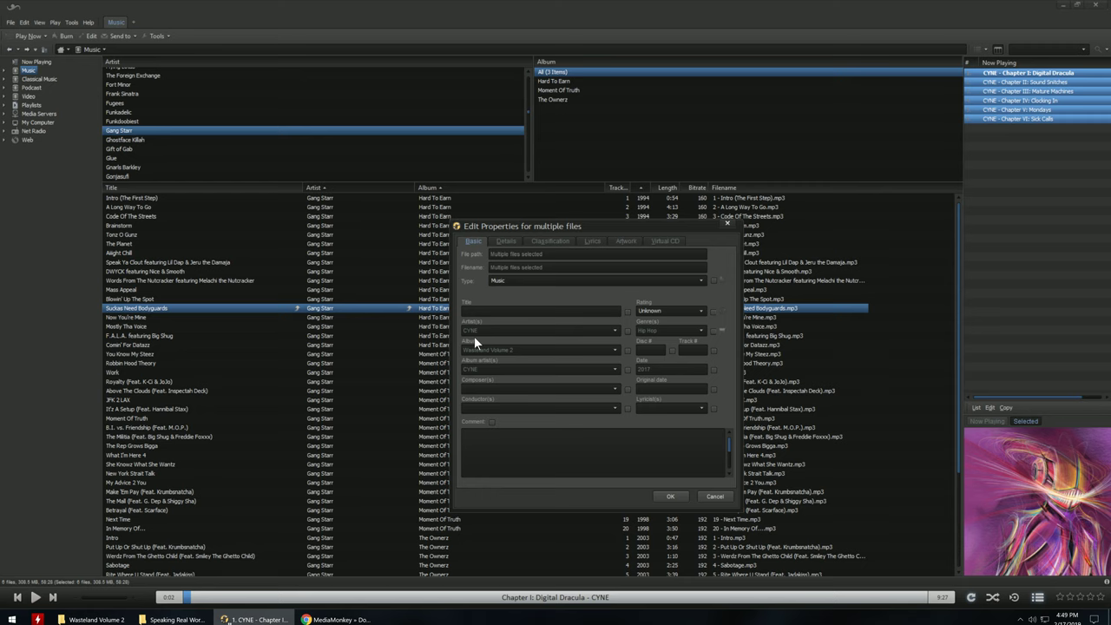
{"action": "mouse_move", "coordinate": [652, 391]}
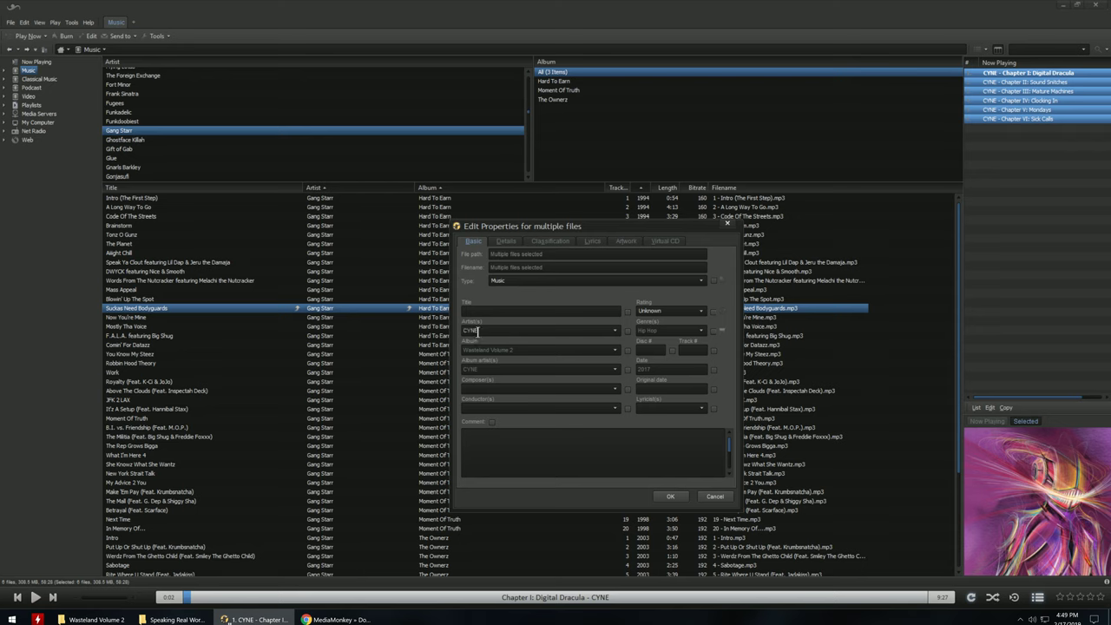
{"action": "mouse_move", "coordinate": [476, 332]}
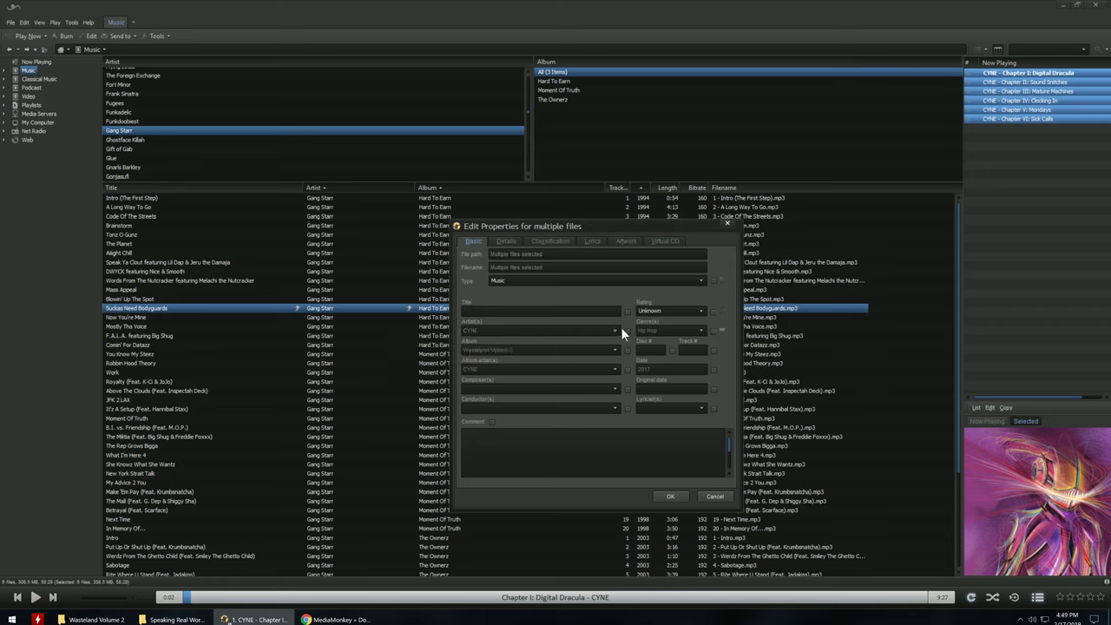
{"action": "mouse_move", "coordinate": [519, 347]}
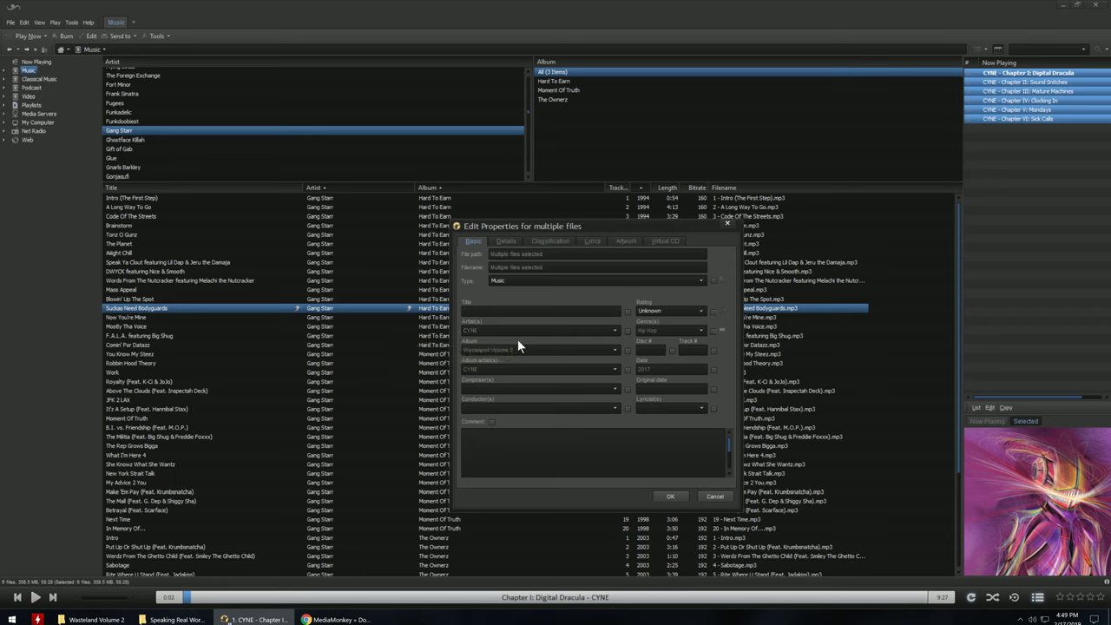
{"action": "type", "text": "Wasteland Volume 2"}
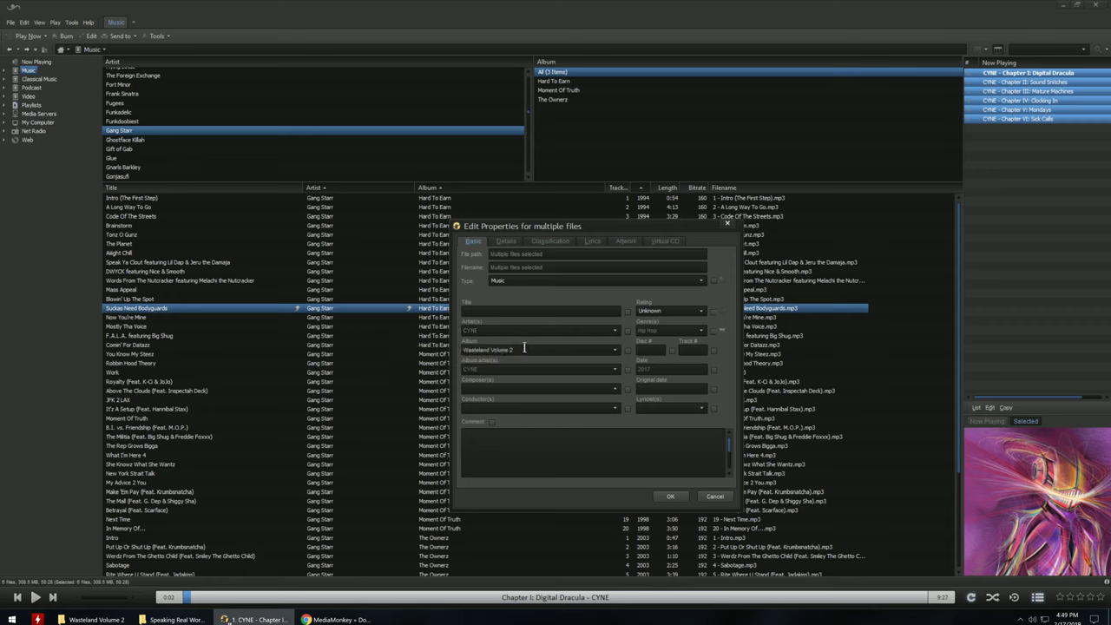
{"action": "mouse_move", "coordinate": [520, 381]}
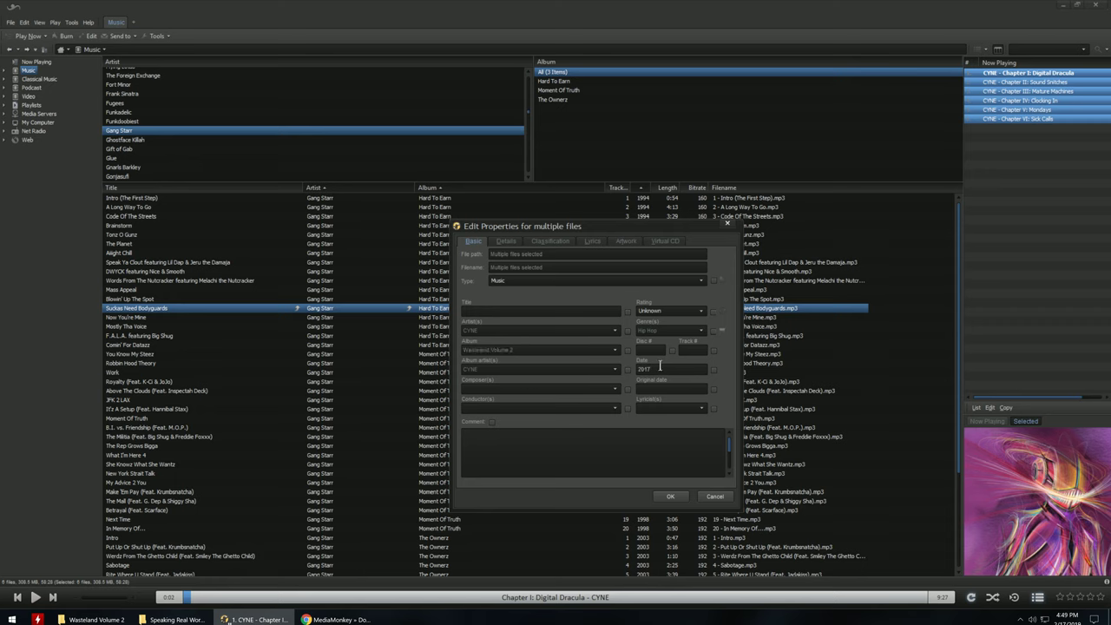
{"action": "left_click", "coordinate": [626, 241]}
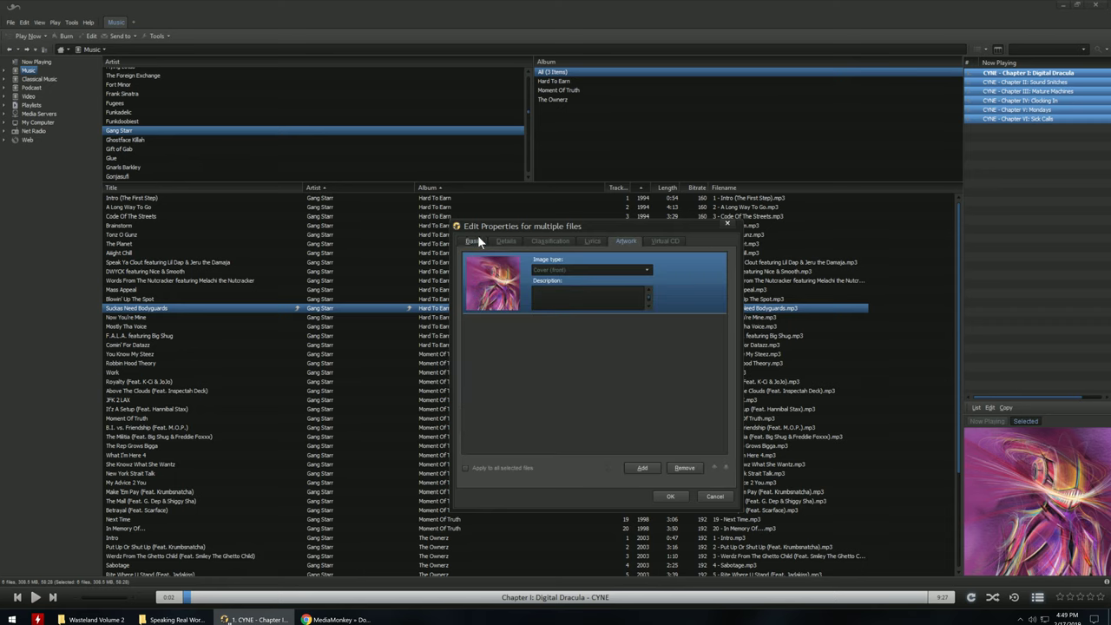
{"action": "left_click", "coordinate": [474, 241]}
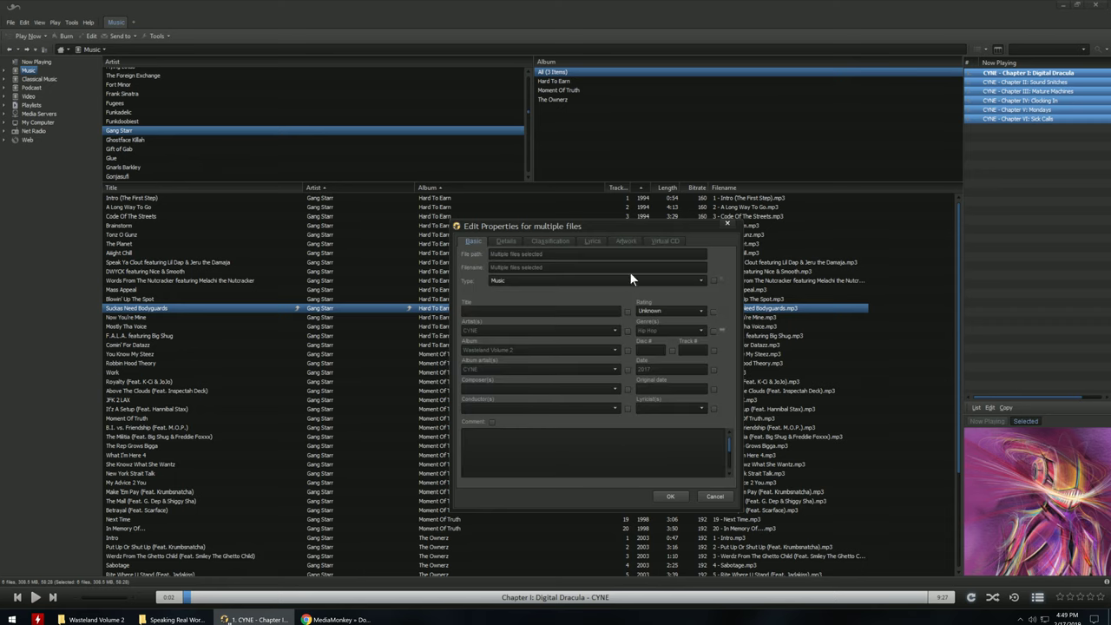
{"action": "mouse_move", "coordinate": [731, 309]}
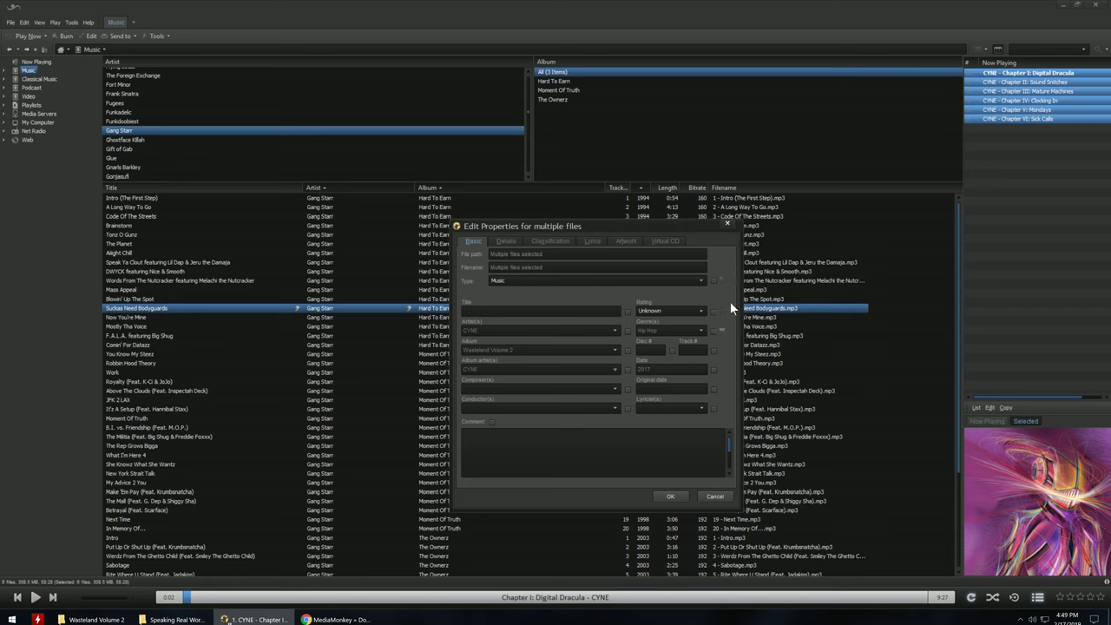
{"action": "mouse_move", "coordinate": [637, 431]}
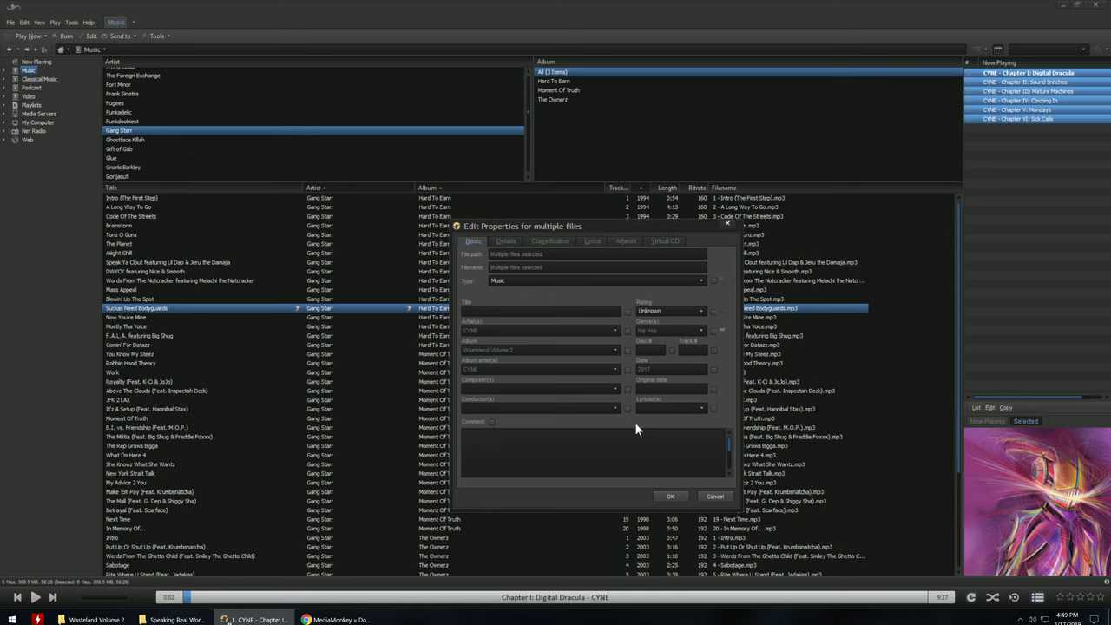
{"action": "mouse_move", "coordinate": [714, 497]}
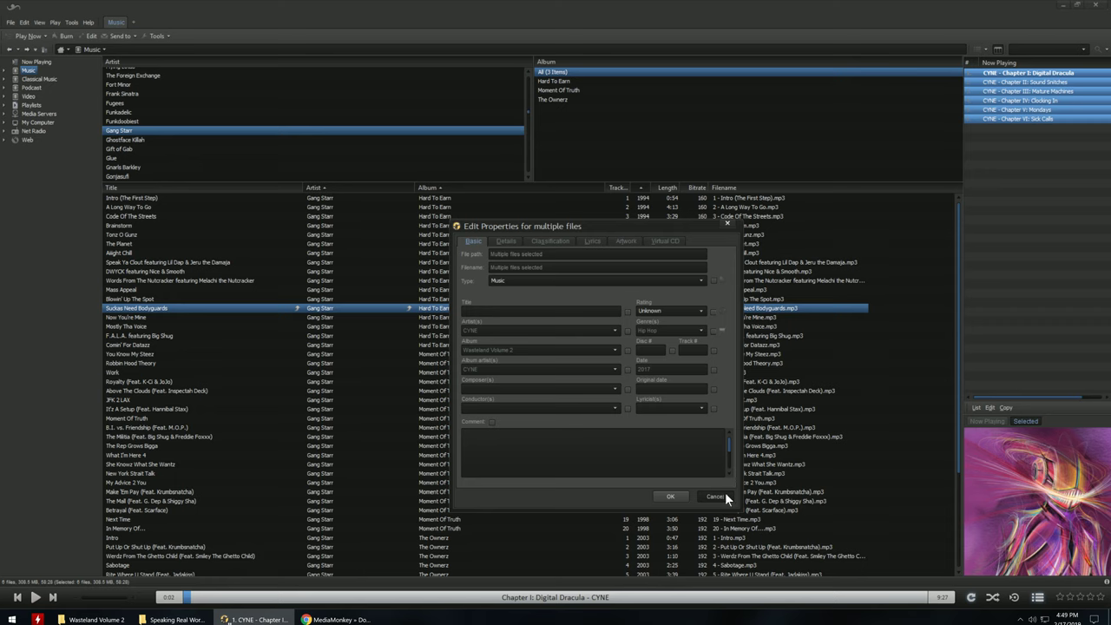
{"action": "left_click", "coordinate": [714, 496]}
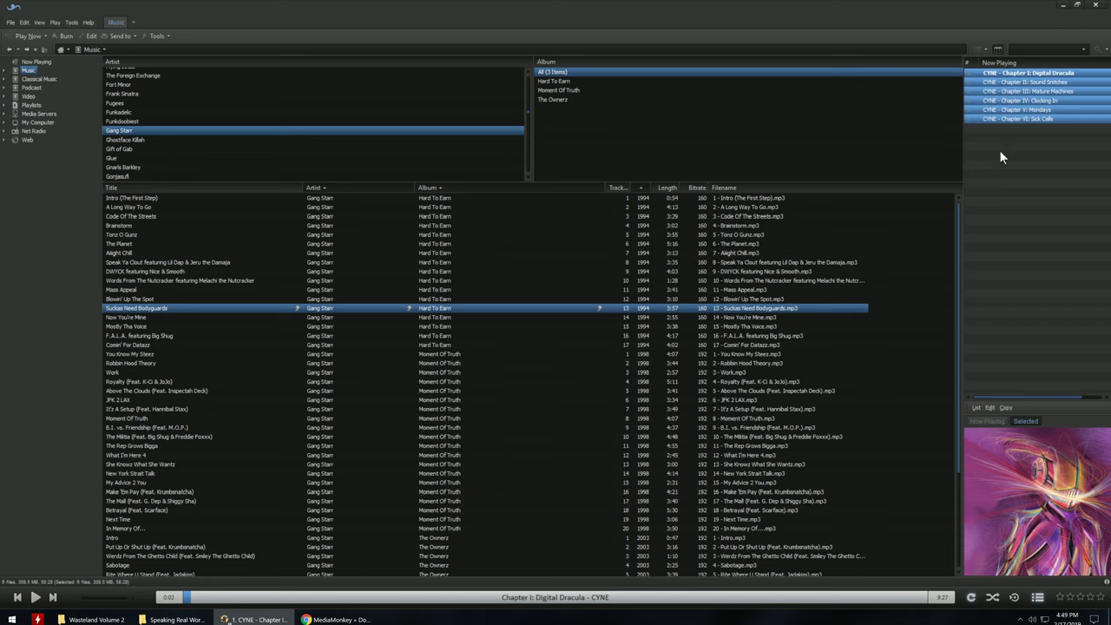
Run Auto-Organize Files on the queued CYNE tracks to preview D:\Music\CYNE\Wasteland Volume 2 paths
{"action": "right_click", "coordinate": [1020, 87]}
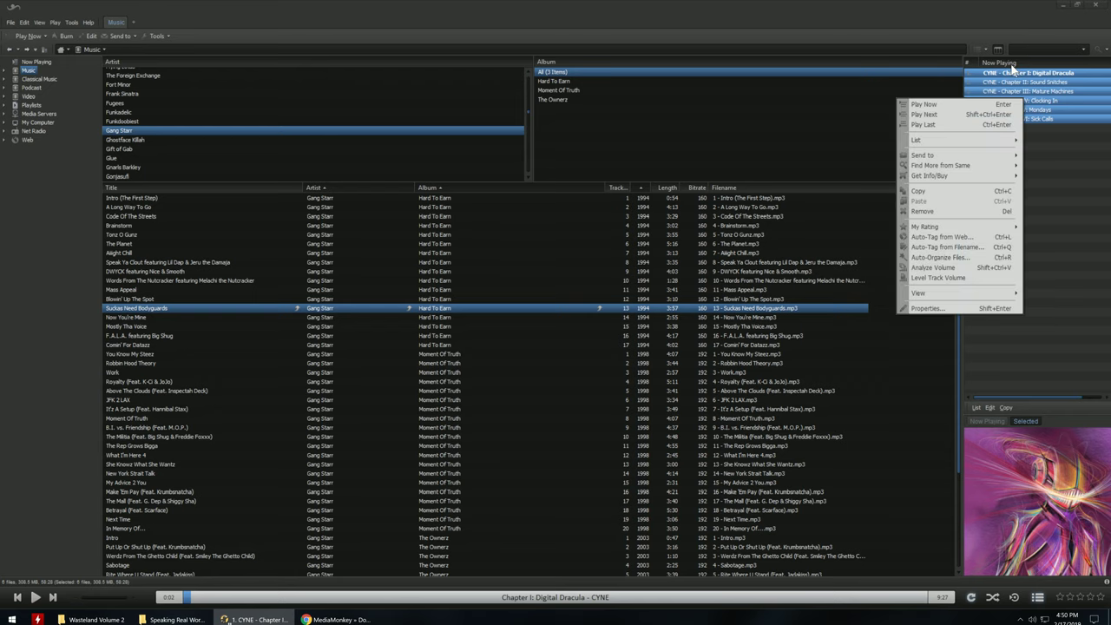
{"action": "mouse_move", "coordinate": [942, 257]}
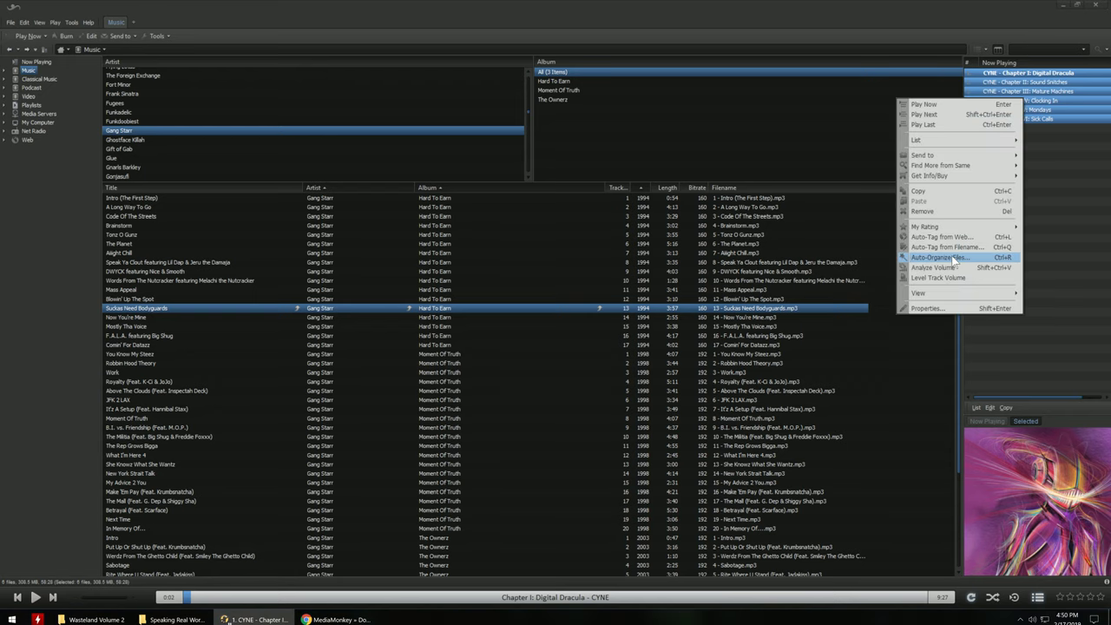
{"action": "left_click", "coordinate": [941, 257]}
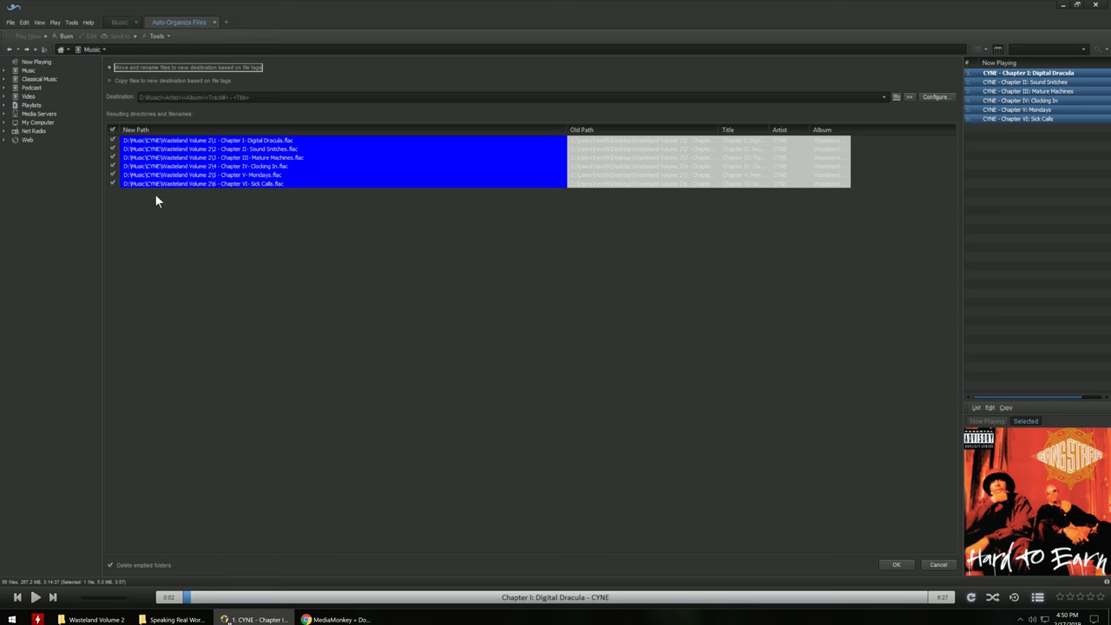
{"action": "mouse_move", "coordinate": [184, 121]}
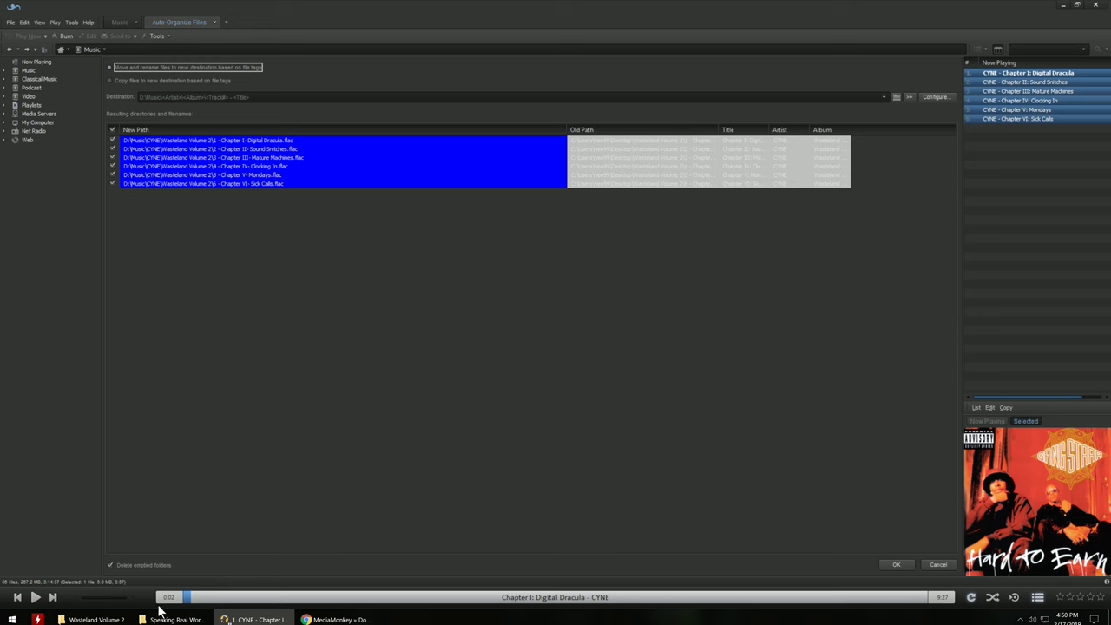
{"action": "mouse_move", "coordinate": [410, 573]}
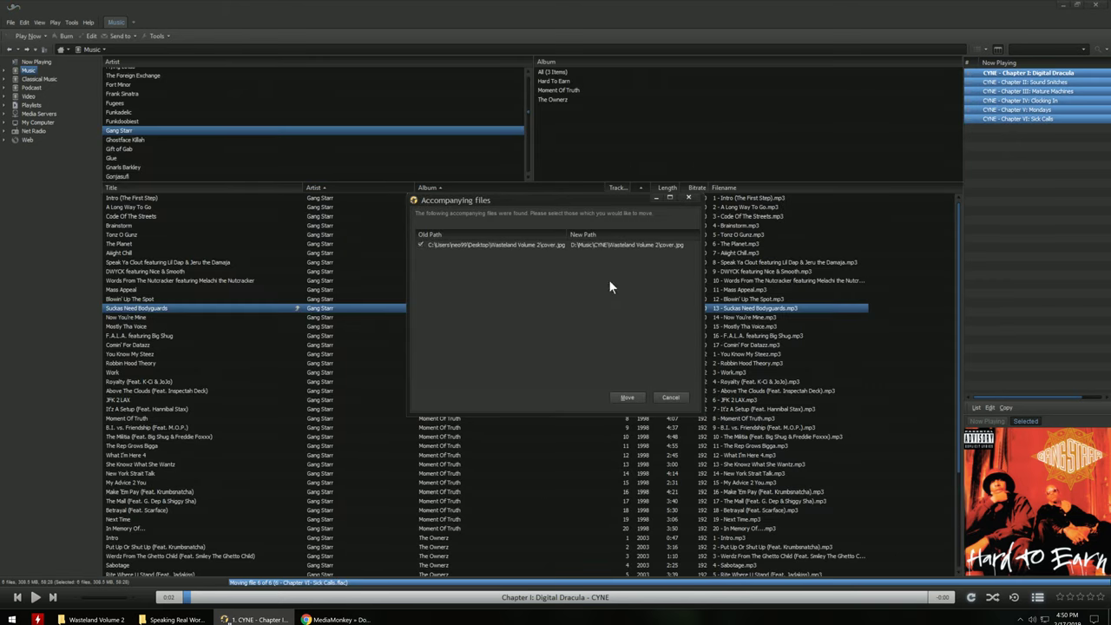
{"action": "mouse_move", "coordinate": [505, 261]}
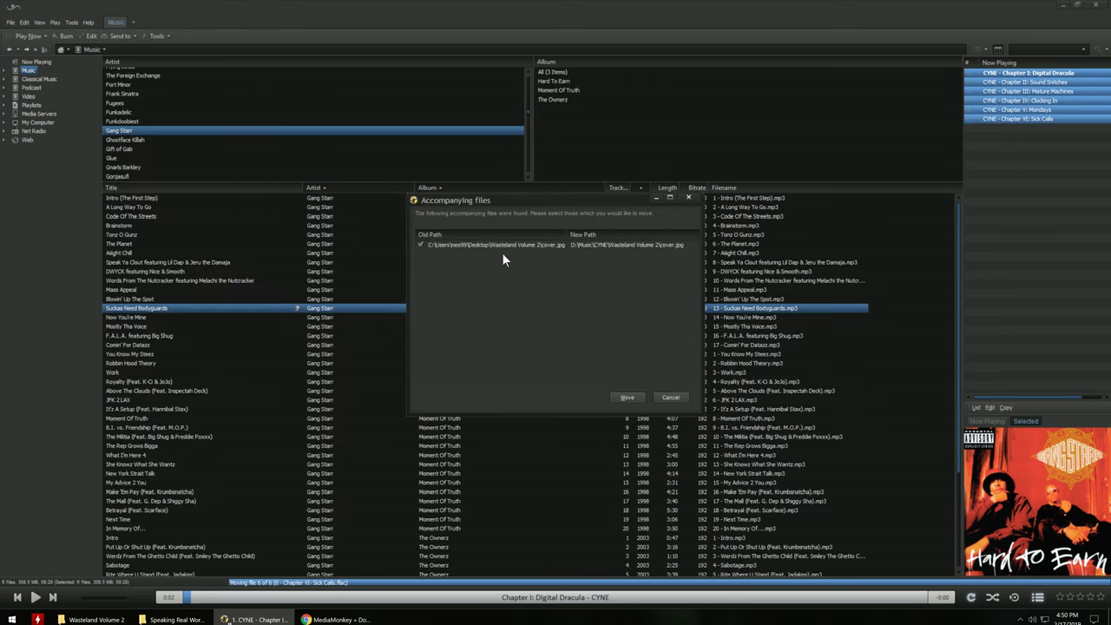
{"action": "mouse_move", "coordinate": [654, 254]}
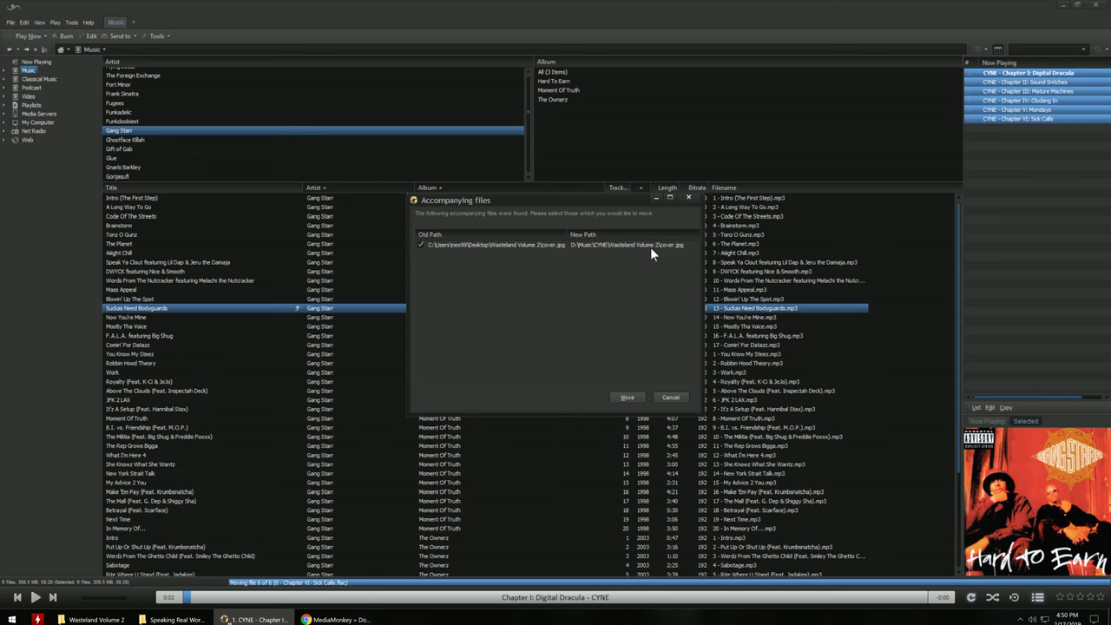
{"action": "mouse_move", "coordinate": [627, 397]}
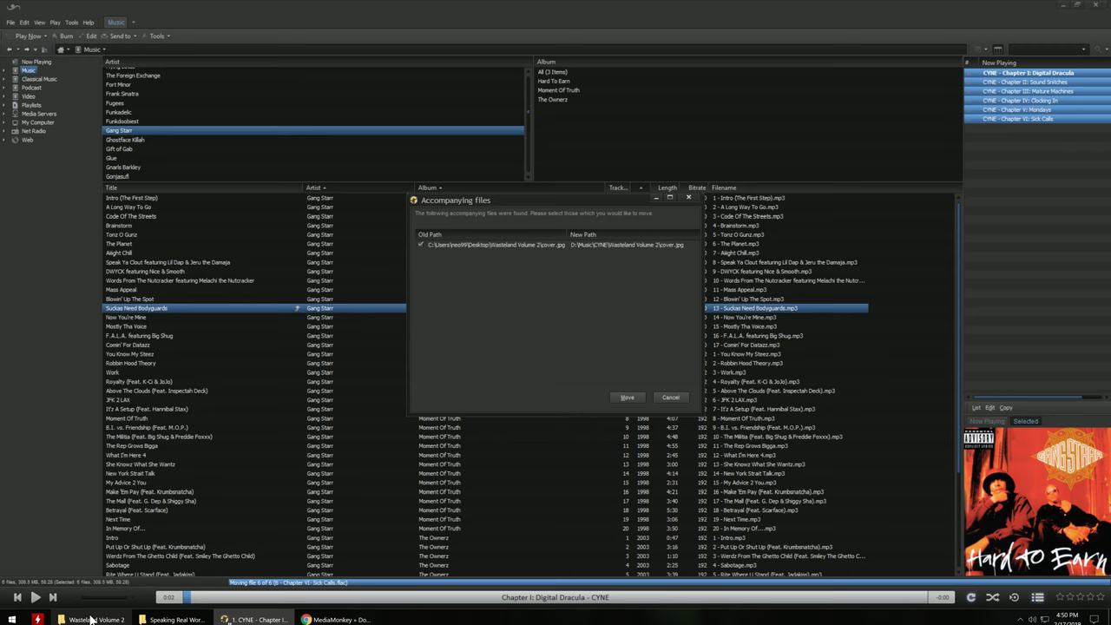
{"action": "mouse_move", "coordinate": [91, 619]}
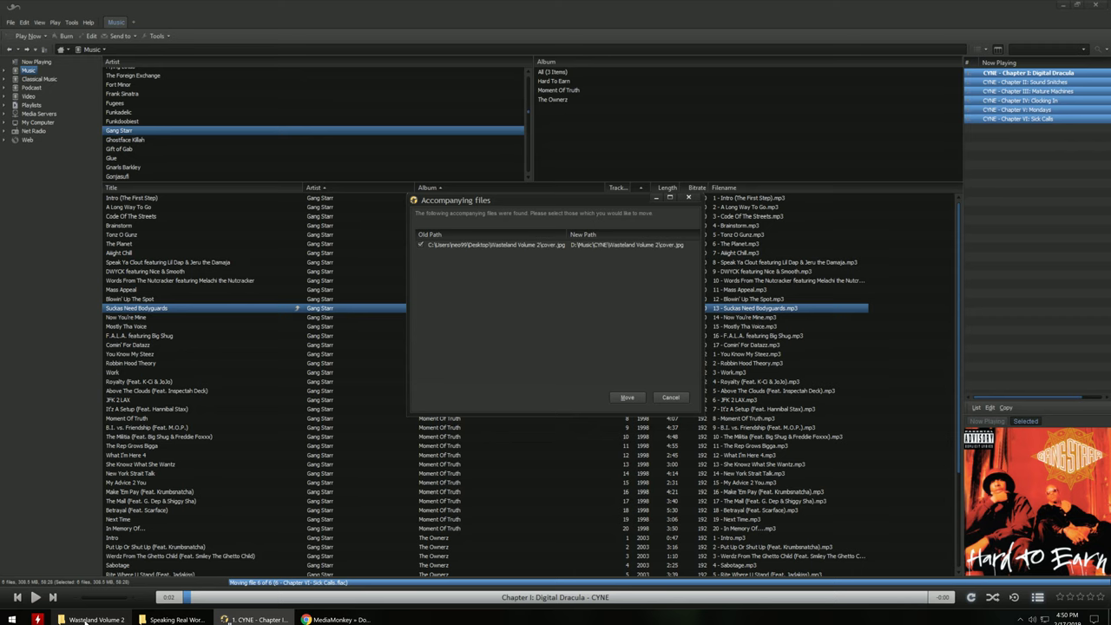
Move cover.jpg along with the six tracks via the Accompanying files dialog
{"action": "left_click", "coordinate": [627, 398]}
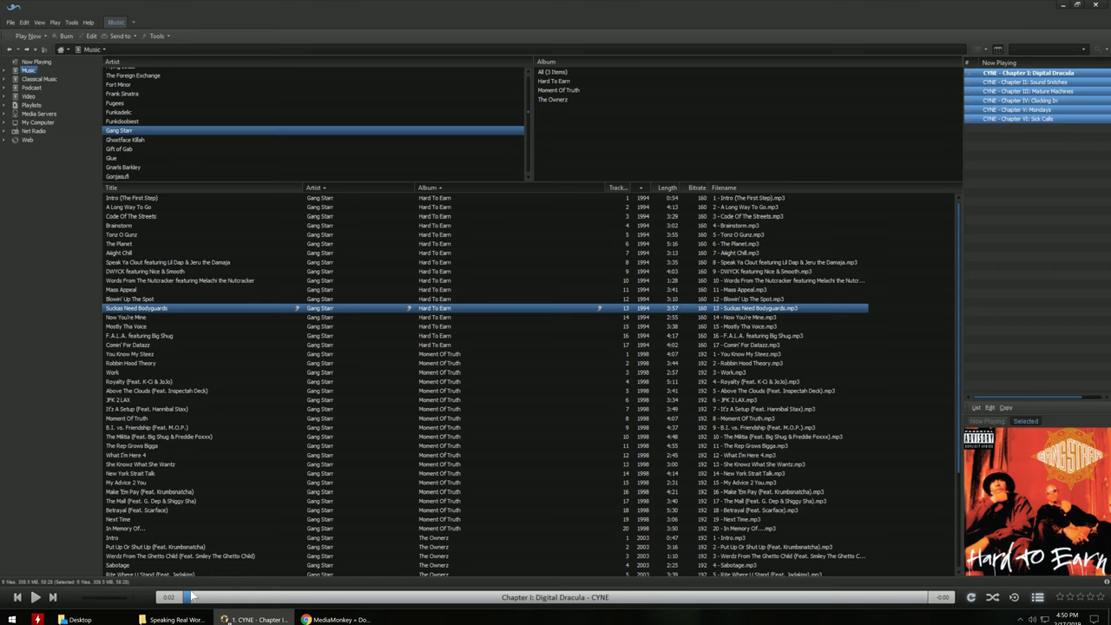
Open D:\Music\CYNE\Wasteland Volume 2 in File Explorer to view the chapter FLACs and cover.jpg
{"action": "left_click", "coordinate": [171, 619]}
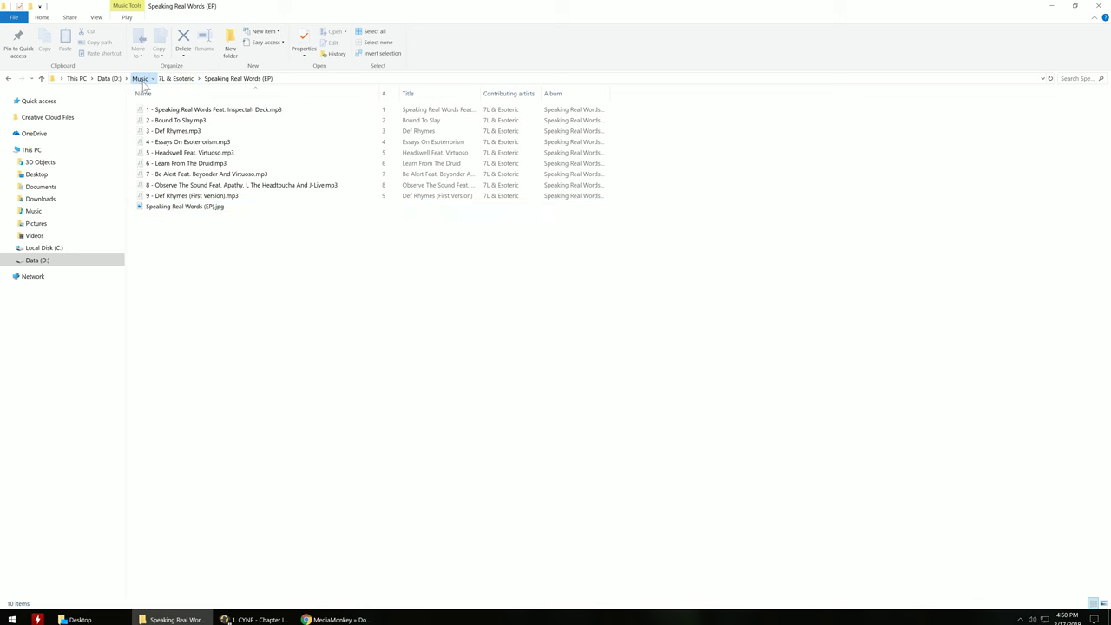
{"action": "left_click", "coordinate": [140, 78]}
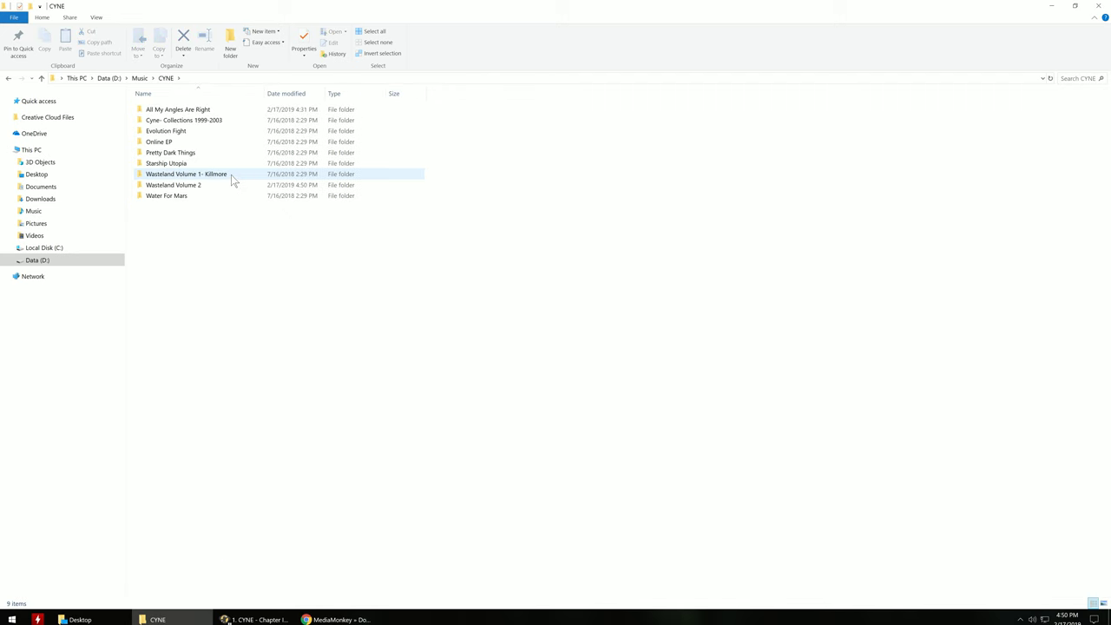
{"action": "left_click", "coordinate": [174, 185]}
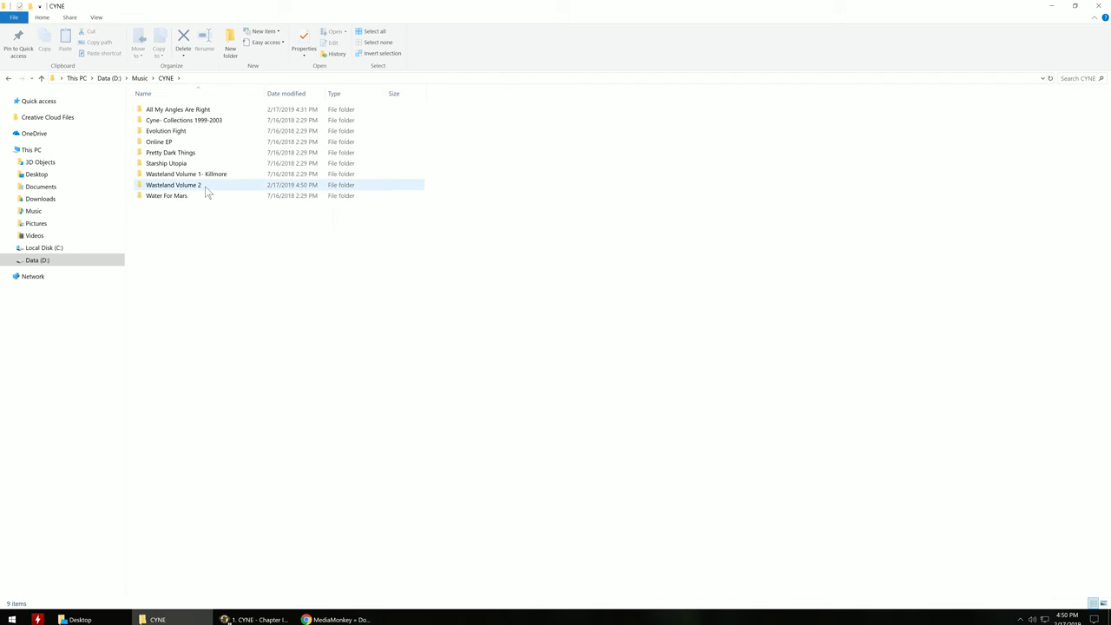
{"action": "left_click", "coordinate": [174, 185]}
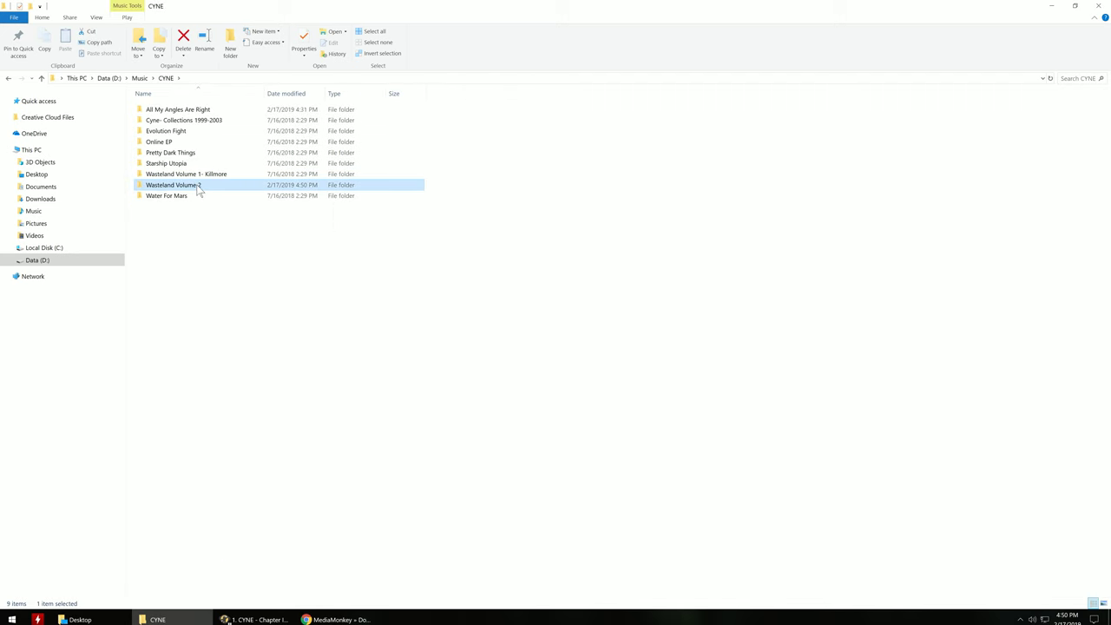
{"action": "double_click", "coordinate": [174, 185]}
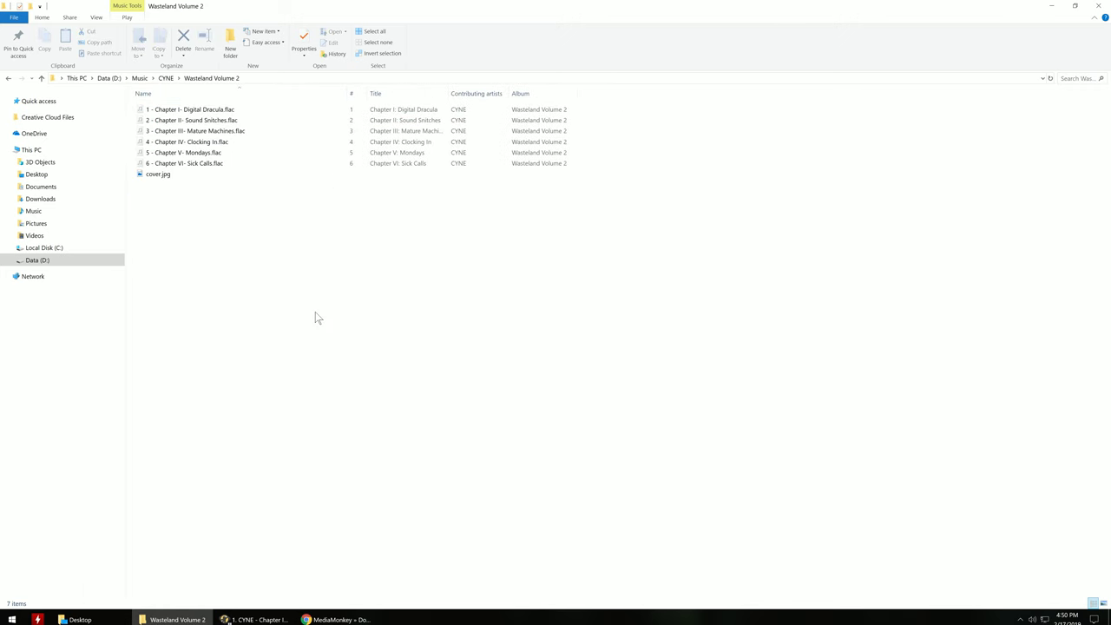
{"action": "mouse_move", "coordinate": [291, 393]}
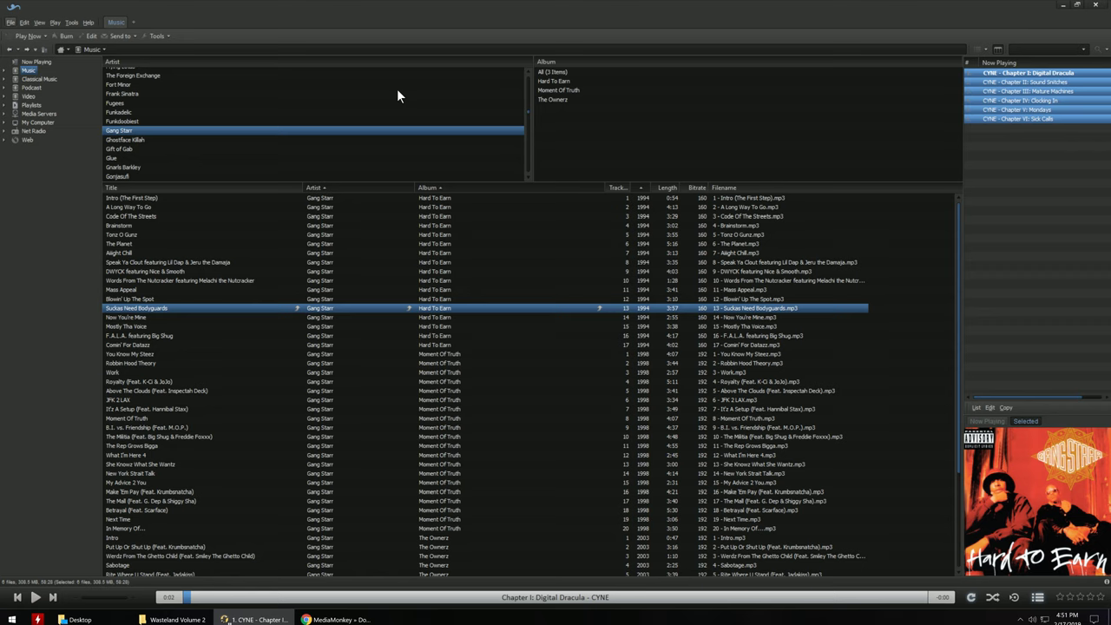
{"action": "mouse_move", "coordinate": [434, 198]}
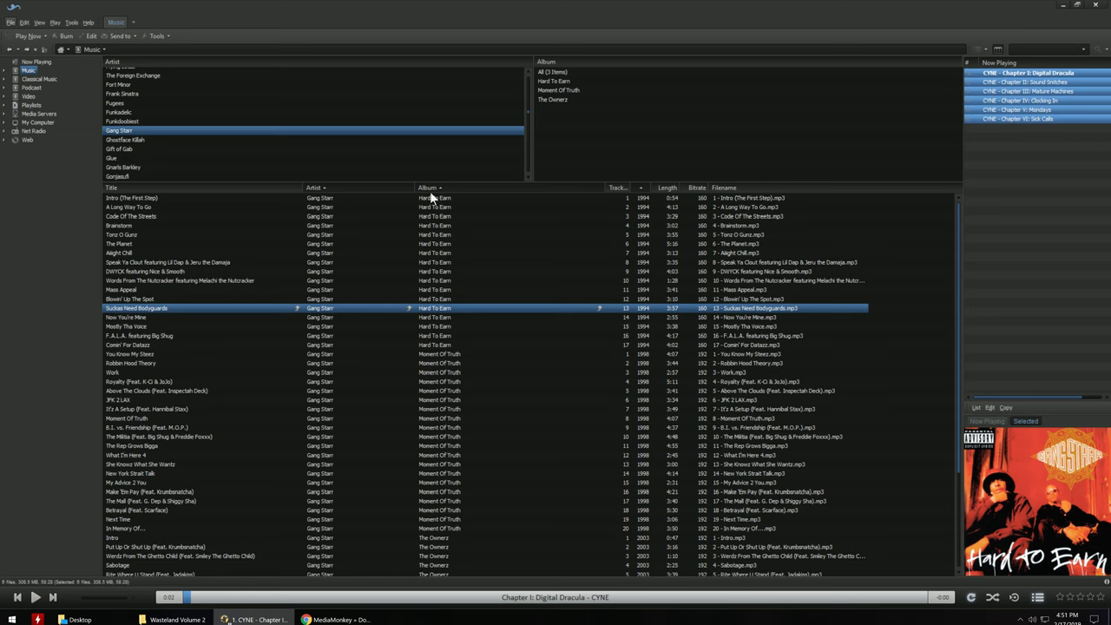
{"action": "mouse_move", "coordinate": [182, 142]}
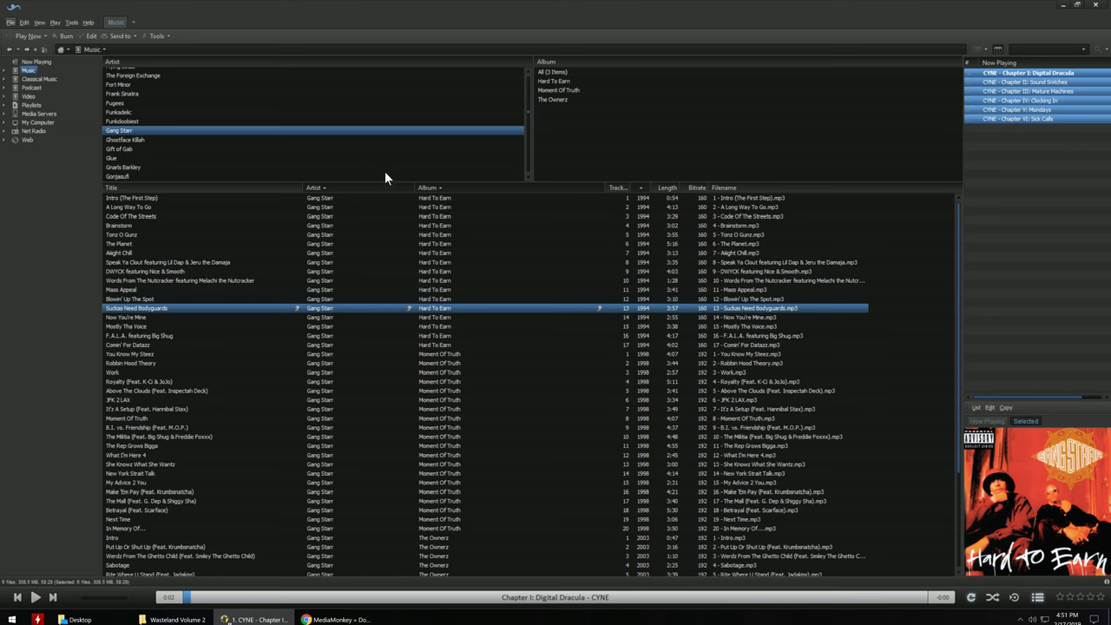
{"action": "mouse_move", "coordinate": [693, 213]}
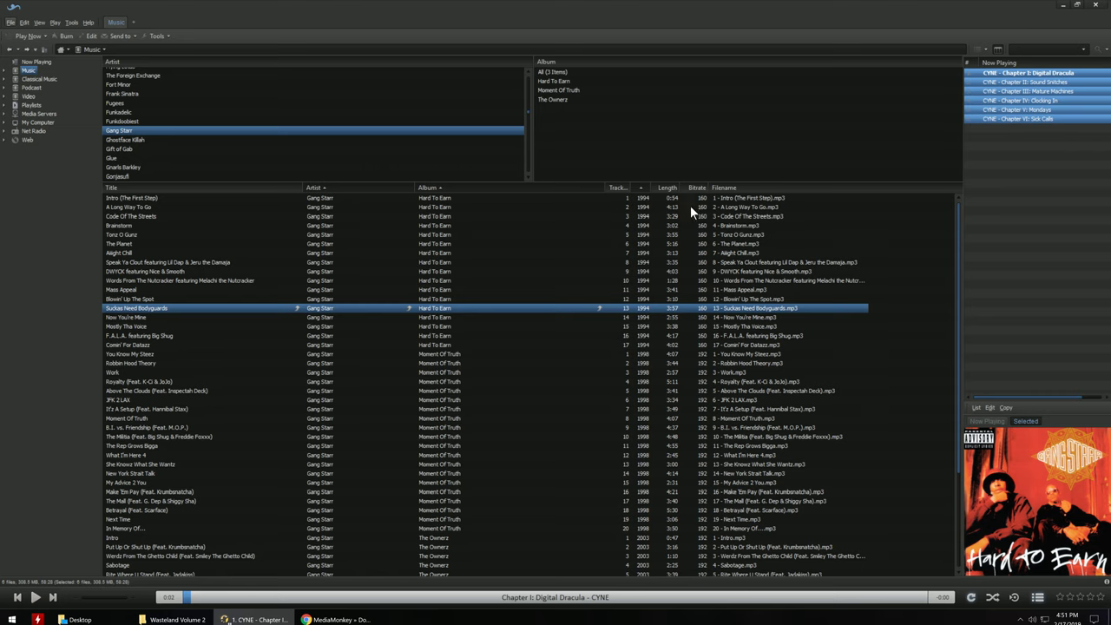
{"action": "mouse_move", "coordinate": [693, 221]}
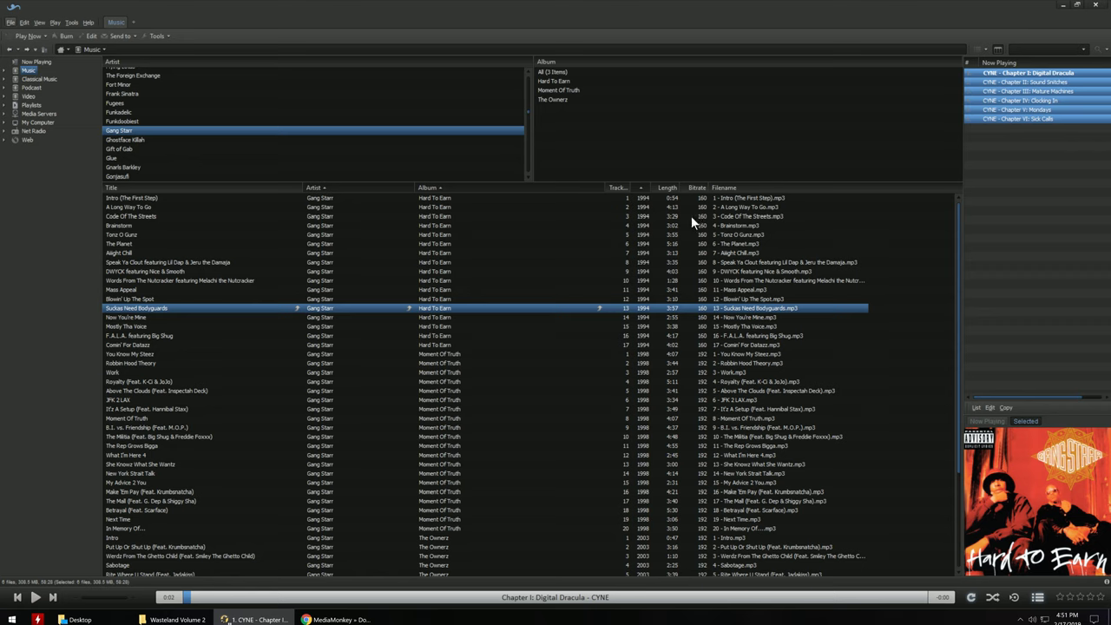